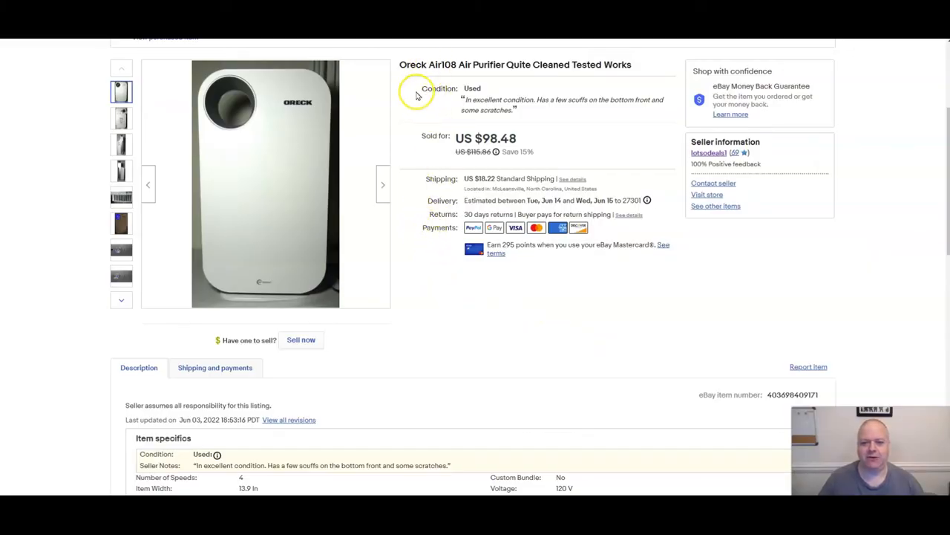
pyautogui.moveTo(413, 113)
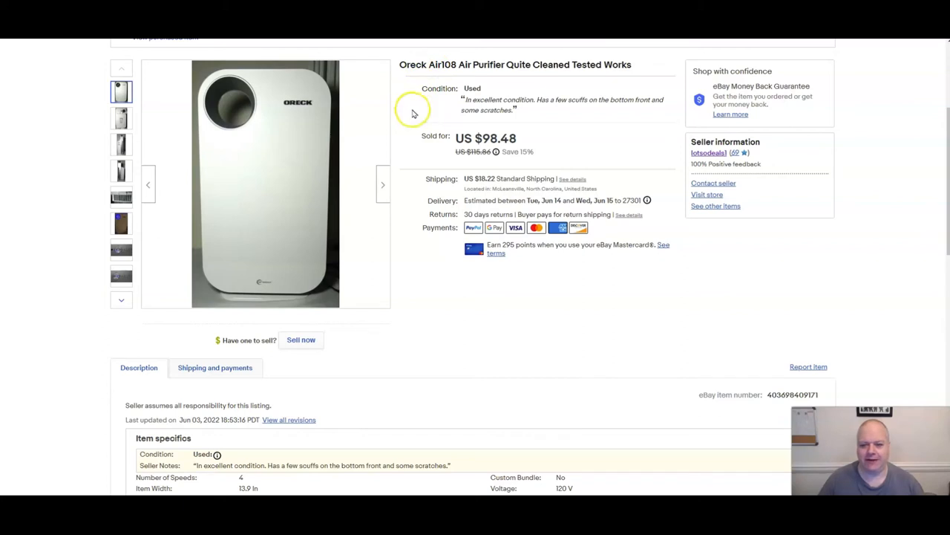
pyautogui.moveTo(421, 150)
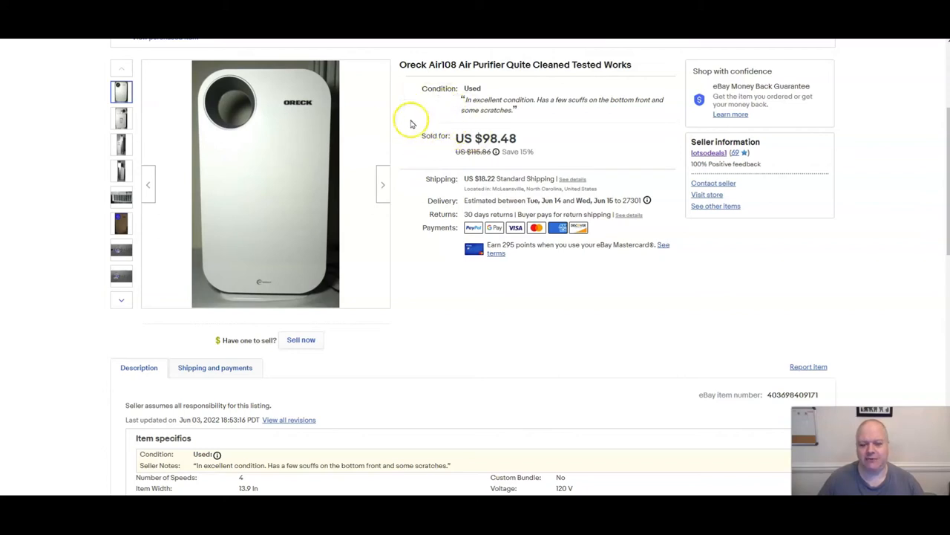
pyautogui.moveTo(422, 115)
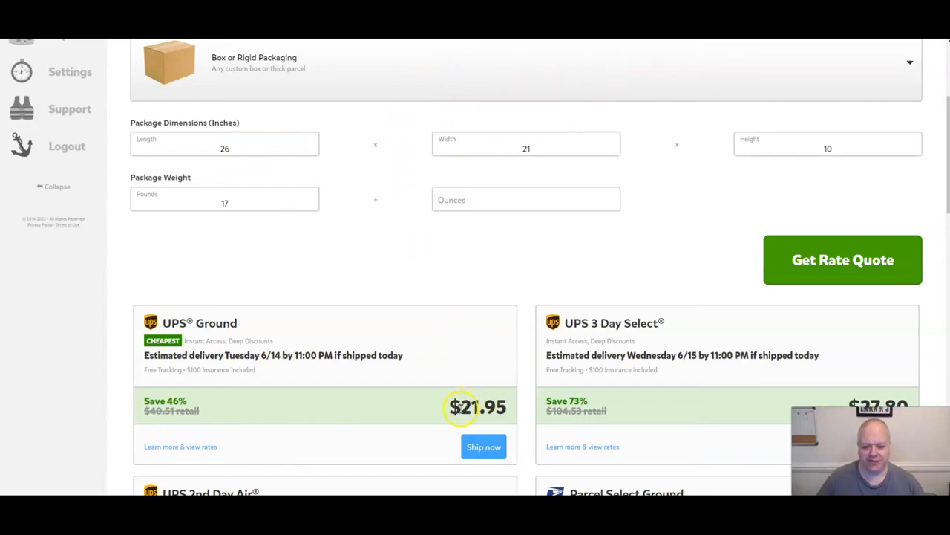
pyautogui.moveTo(502, 311)
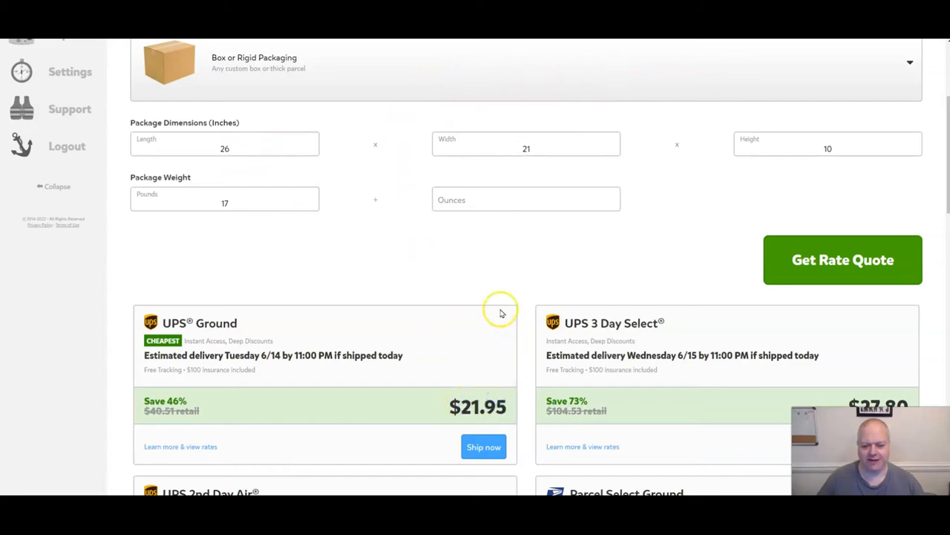
pyautogui.moveTo(502, 407)
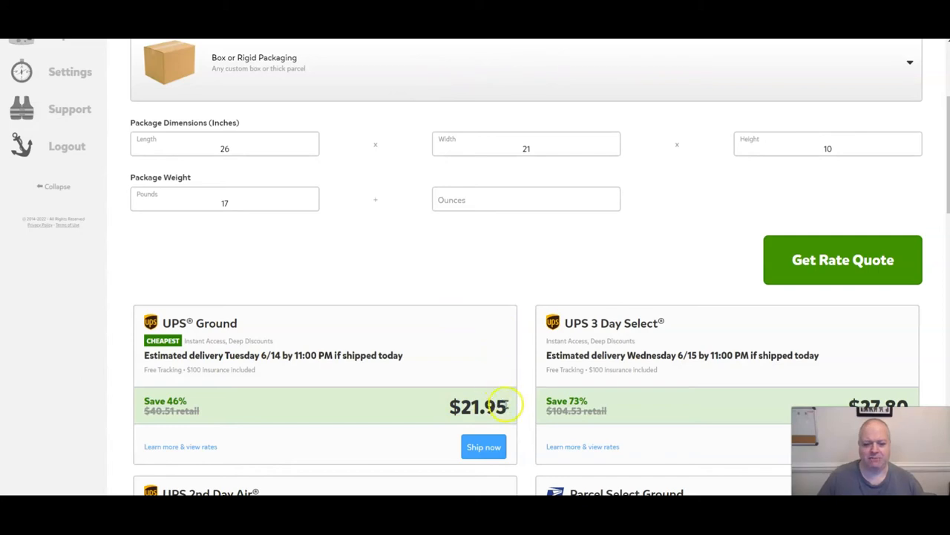
pyautogui.moveTo(478, 351)
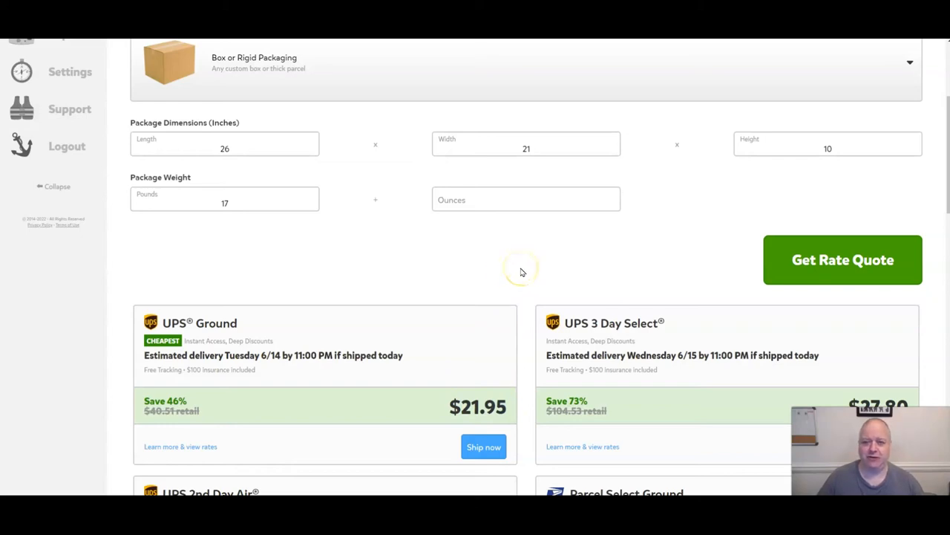
pyautogui.moveTo(512, 270)
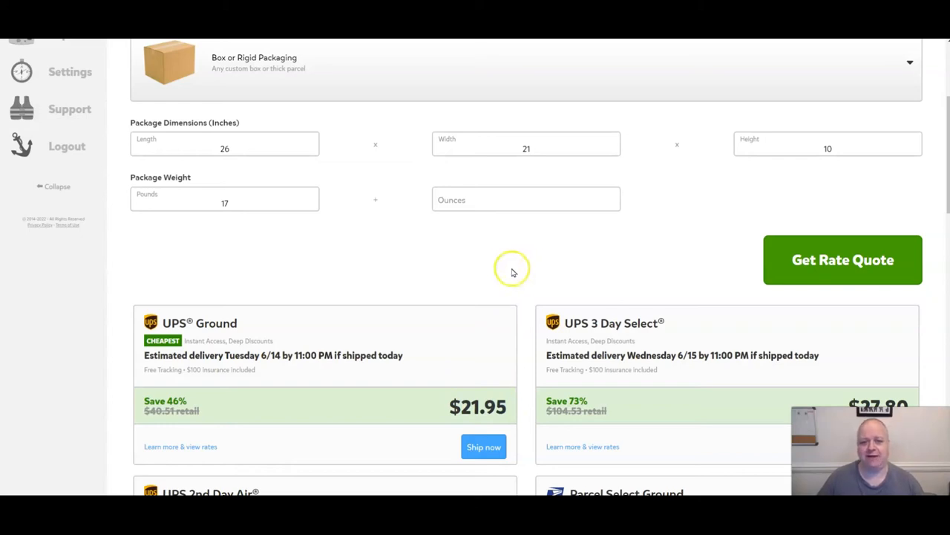
pyautogui.moveTo(518, 271)
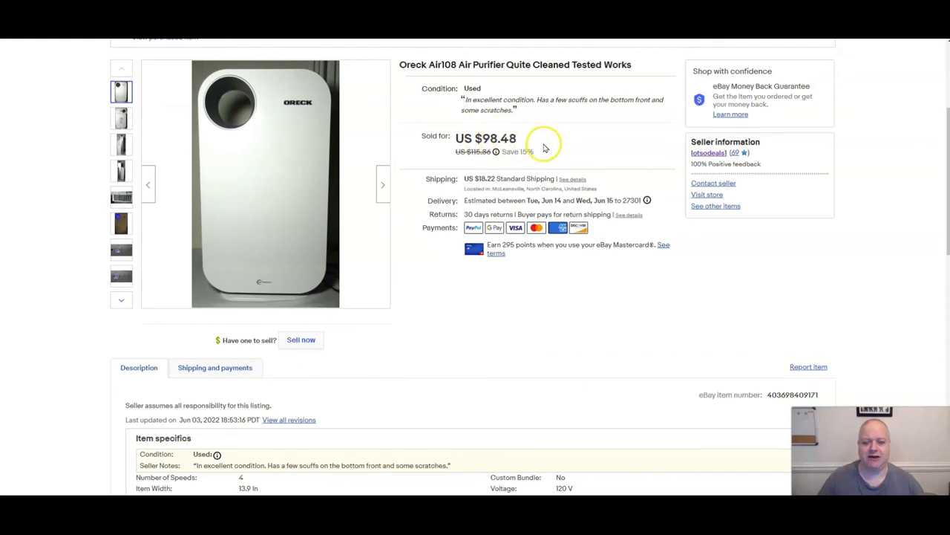
pyautogui.moveTo(552, 132)
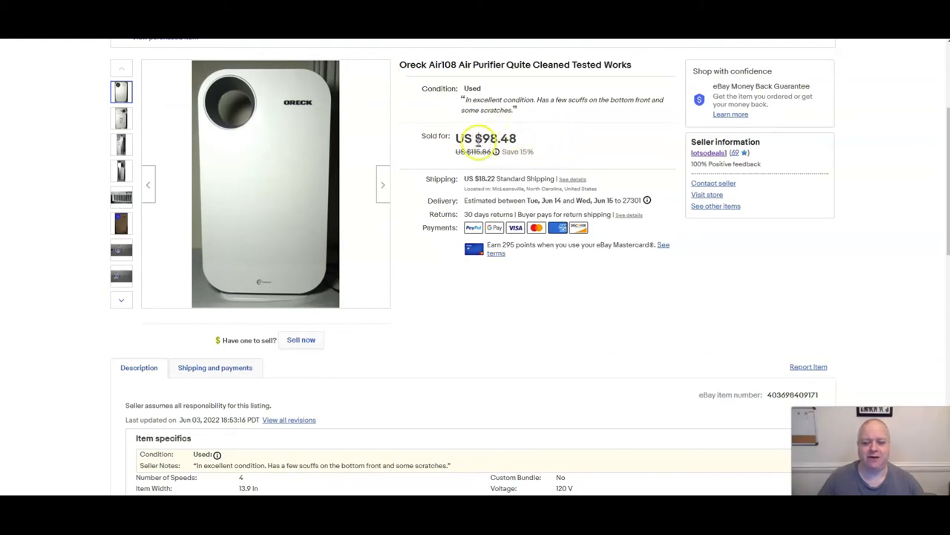
pyautogui.moveTo(558, 137)
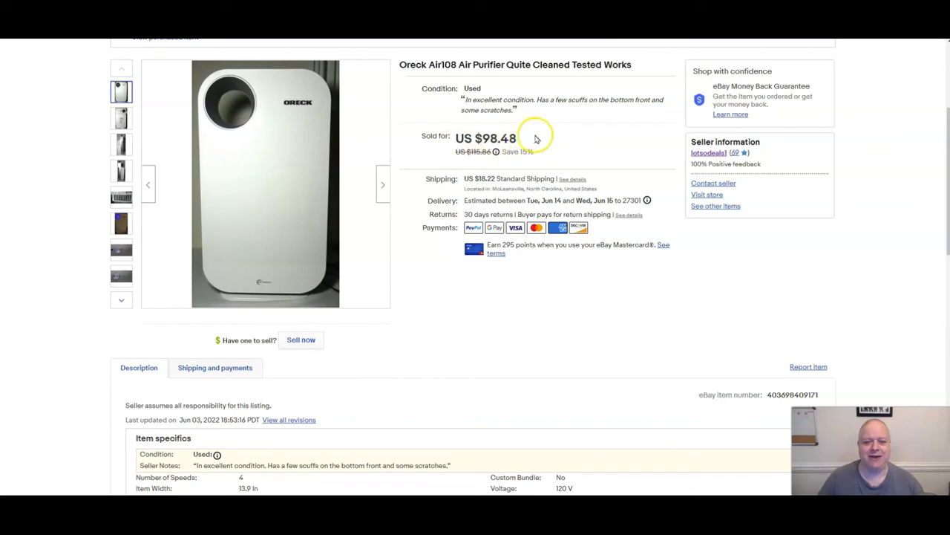
pyautogui.moveTo(579, 140)
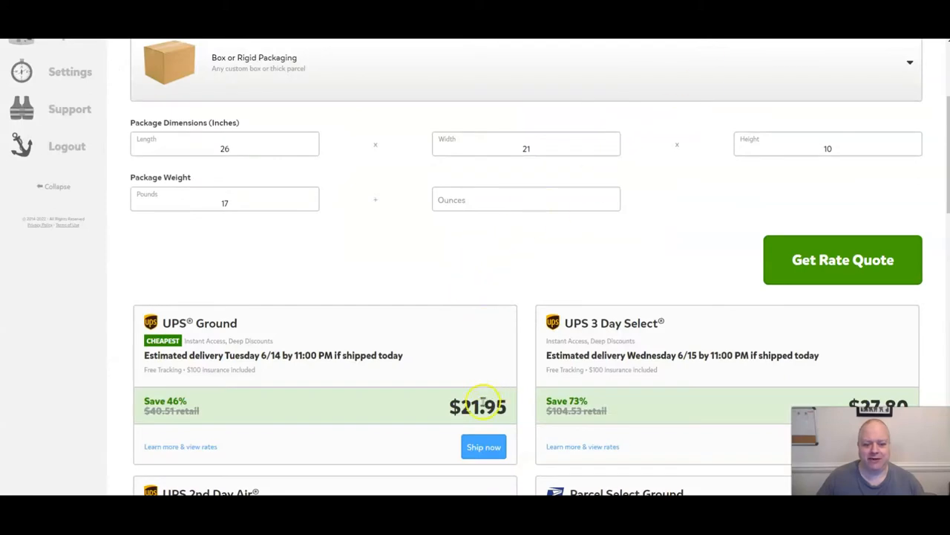
pyautogui.moveTo(499, 389)
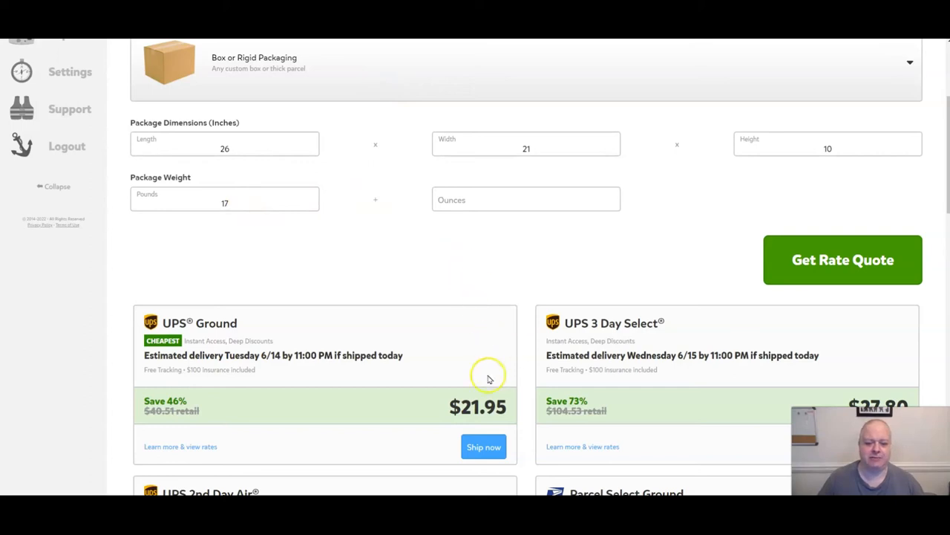
pyautogui.moveTo(499, 265)
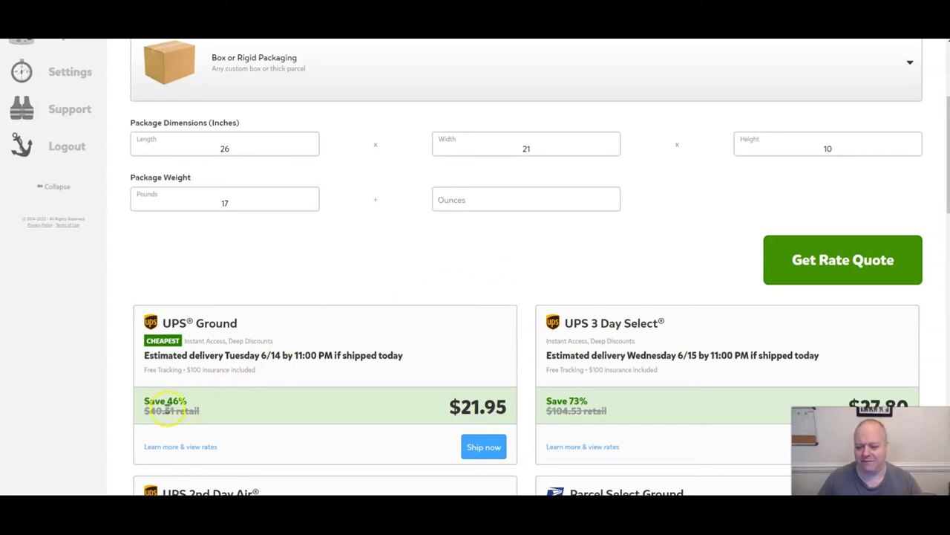
pyautogui.moveTo(244, 268)
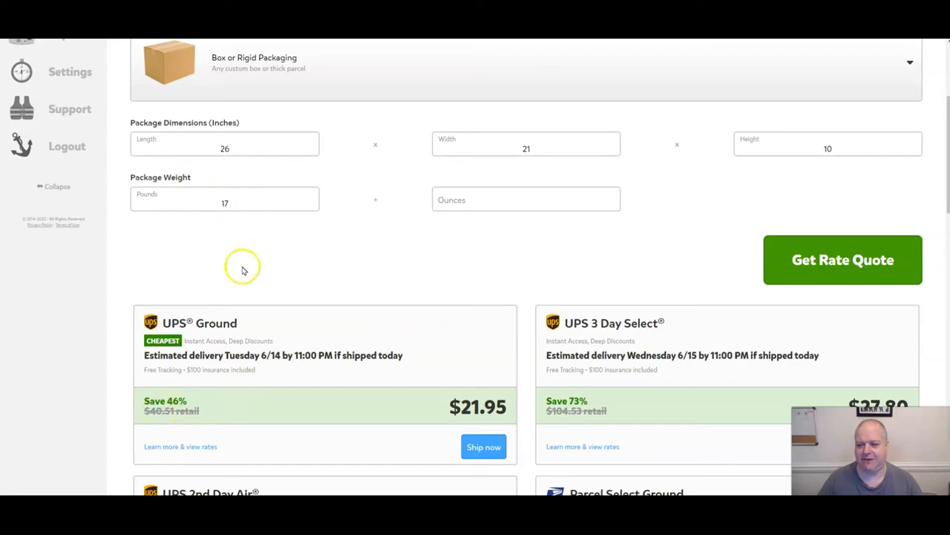
pyautogui.moveTo(341, 273)
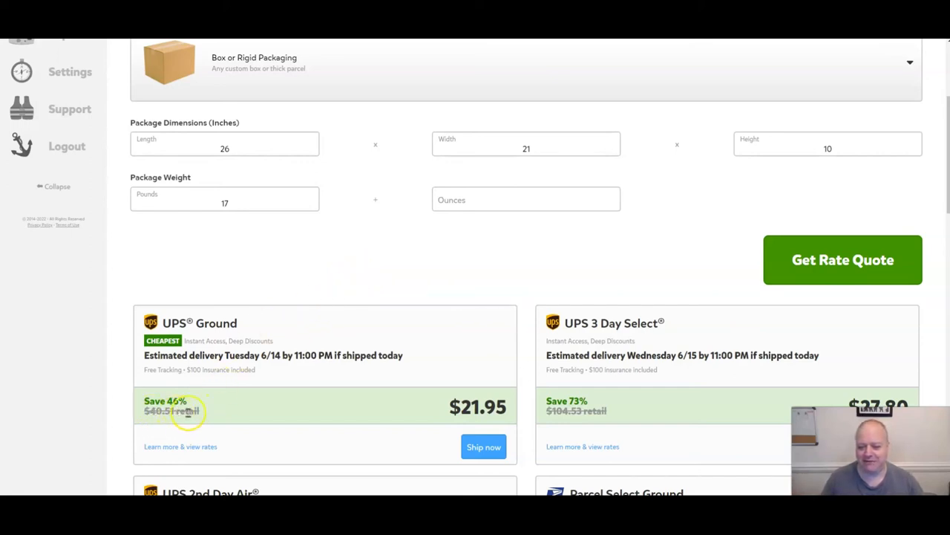
pyautogui.moveTo(439, 259)
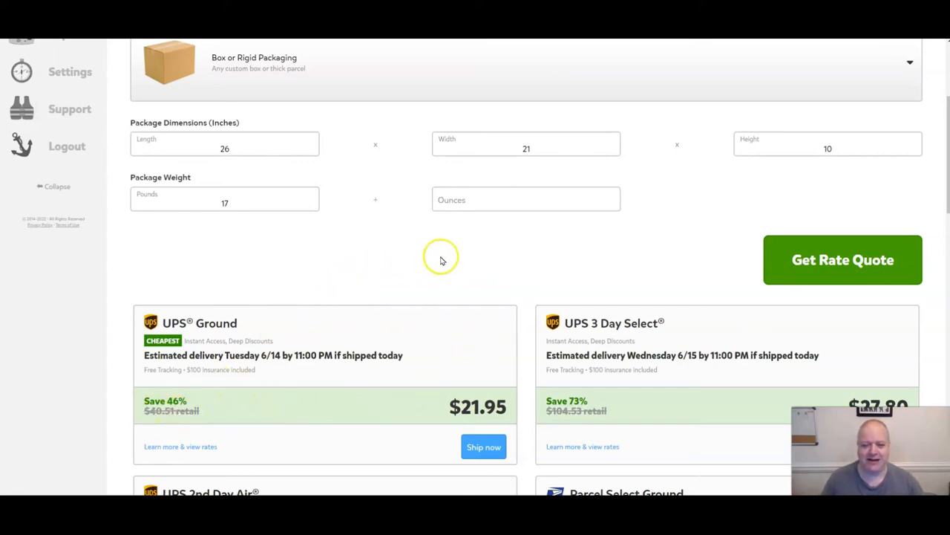
pyautogui.moveTo(427, 229)
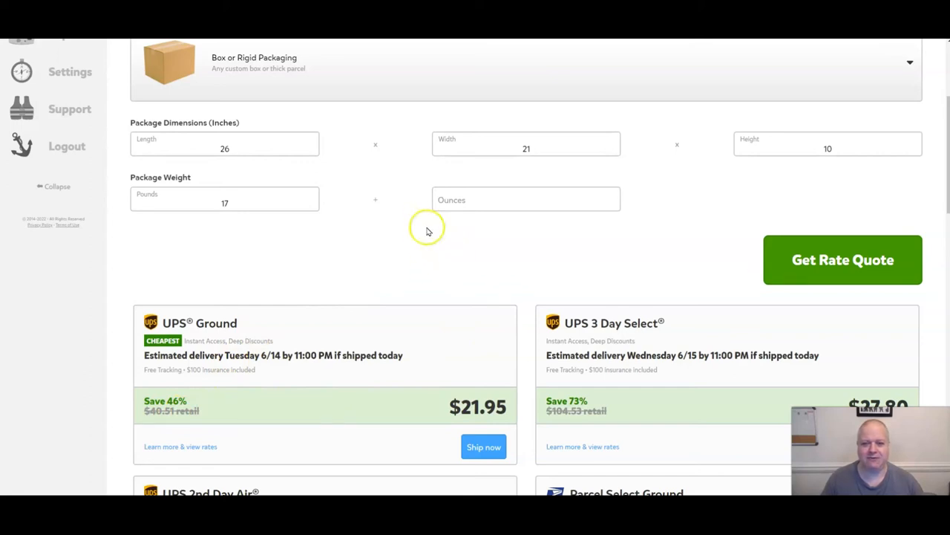
pyautogui.moveTo(423, 89)
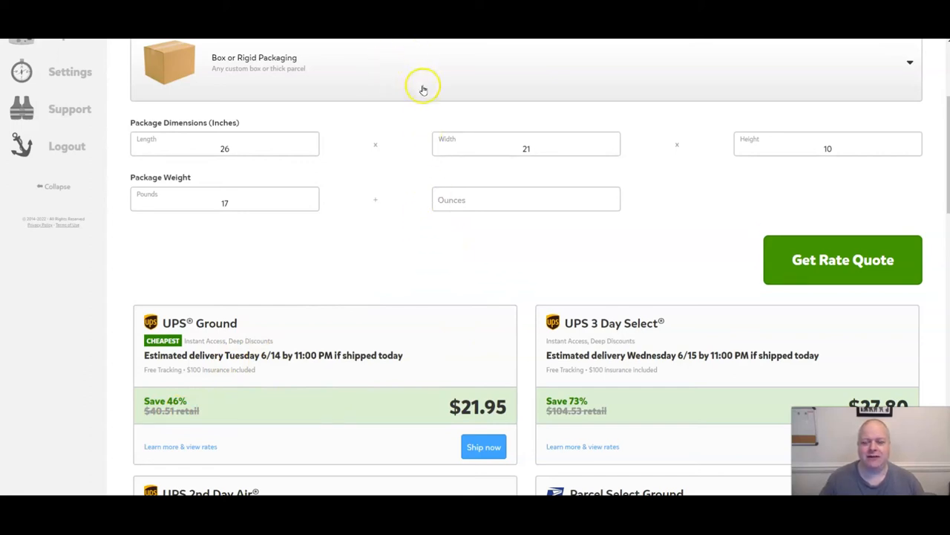
pyautogui.moveTo(423, 74)
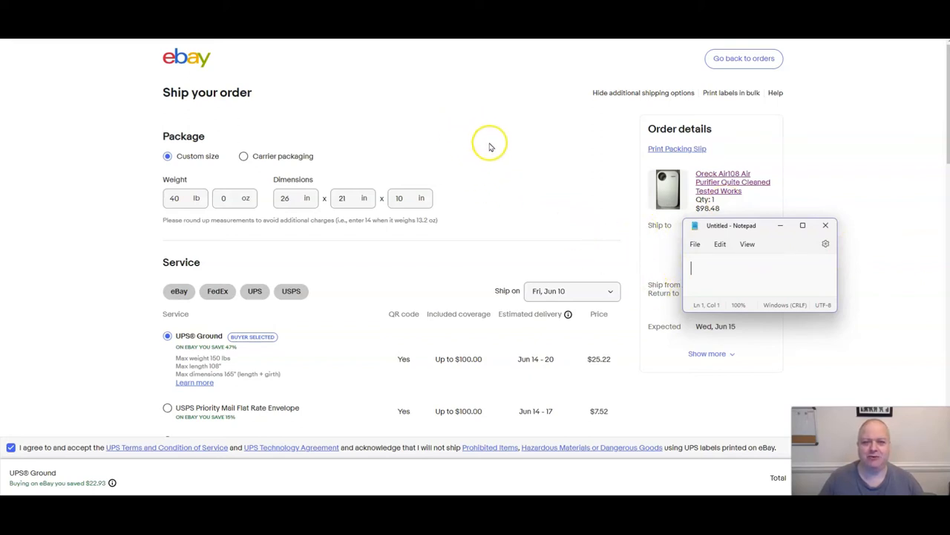
pyautogui.moveTo(291, 236)
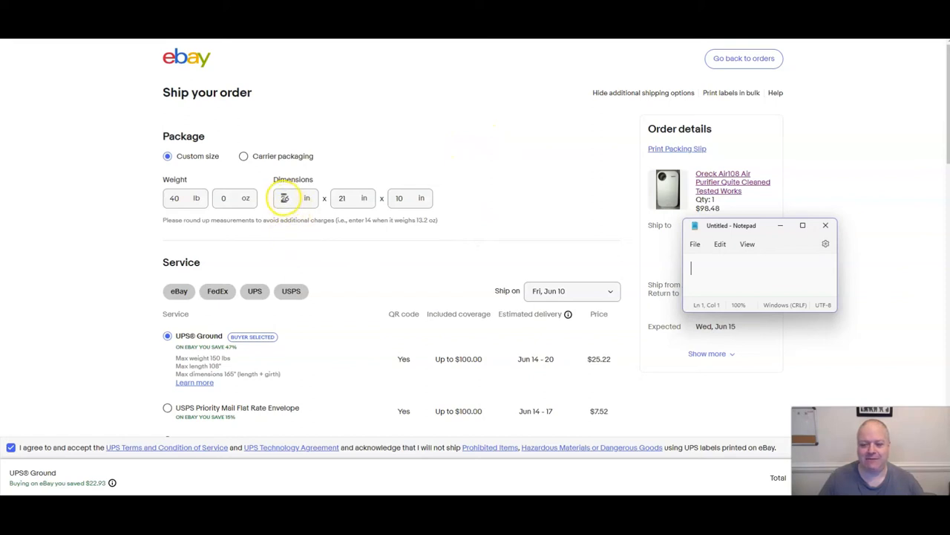
# Review eBay's label for the 26×21×10 in, 40 lb box with UPS Ground at $25.22
pyautogui.write('26')
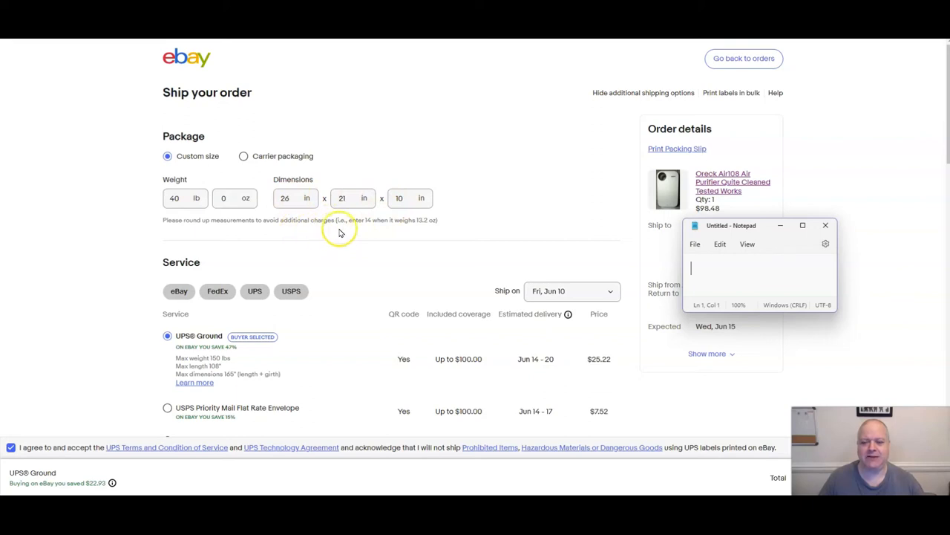
pyautogui.moveTo(457, 211)
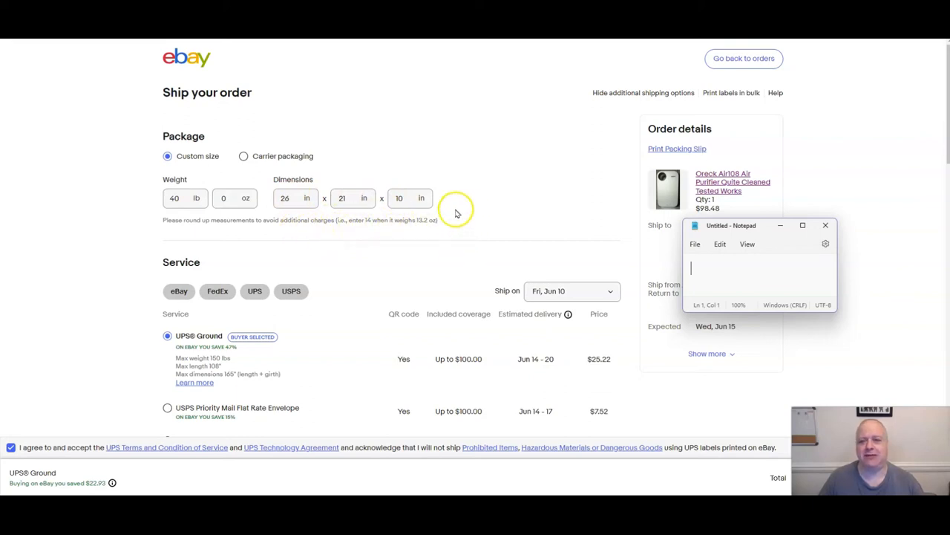
pyautogui.moveTo(458, 204)
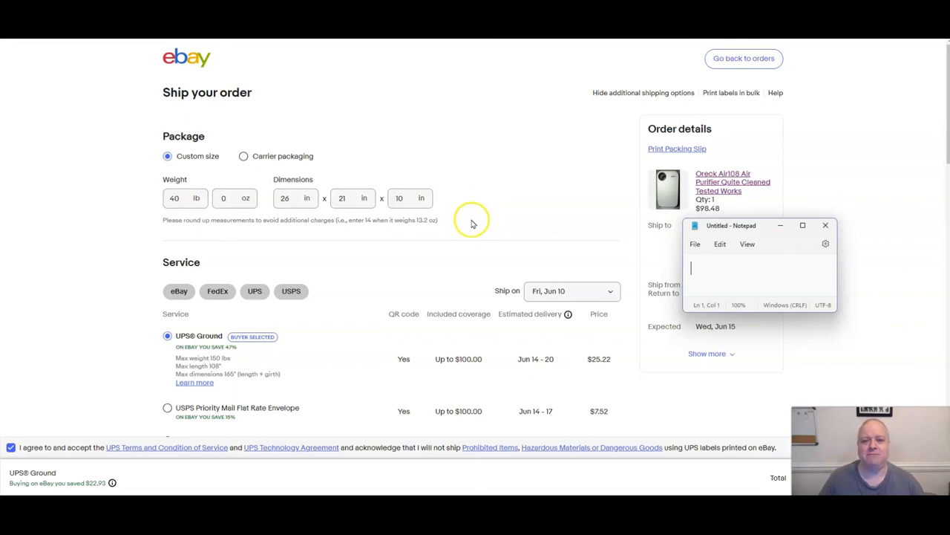
pyautogui.moveTo(476, 219)
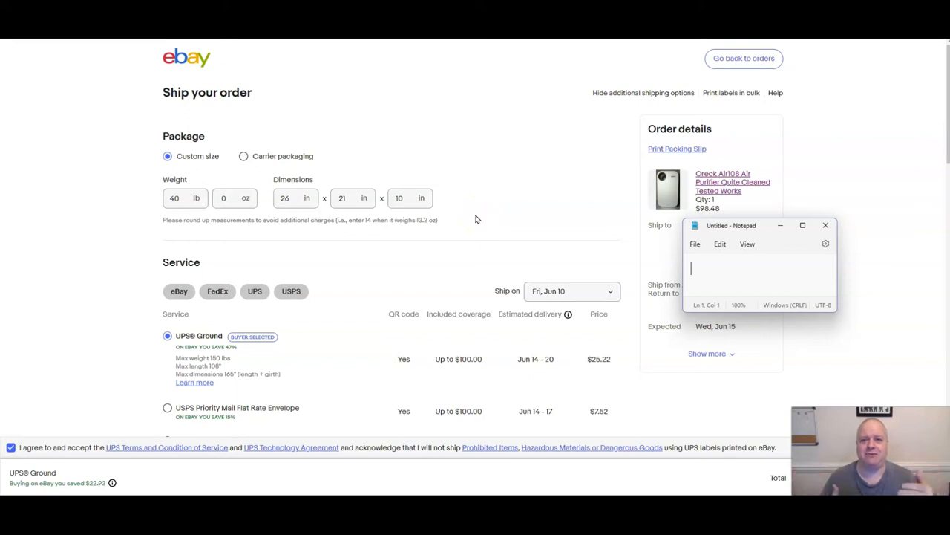
pyautogui.moveTo(250, 230)
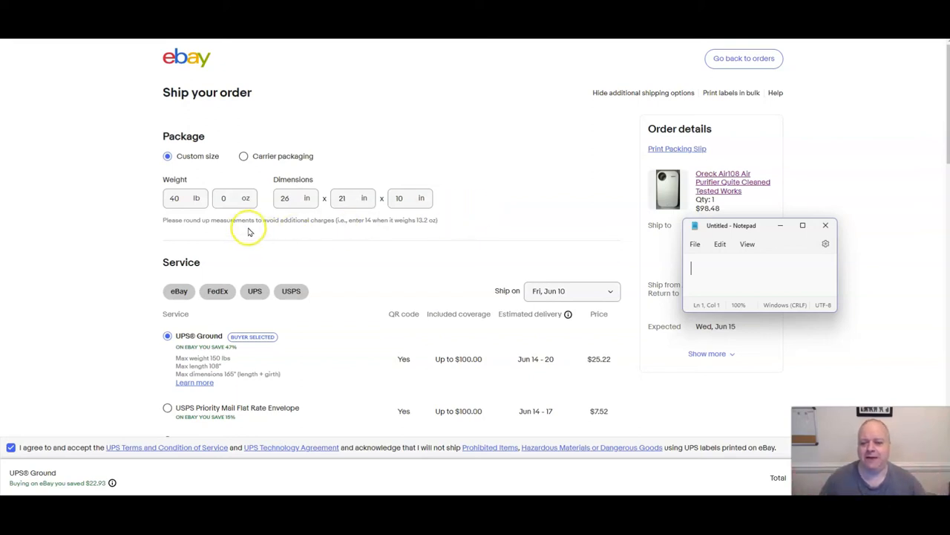
pyautogui.moveTo(317, 235)
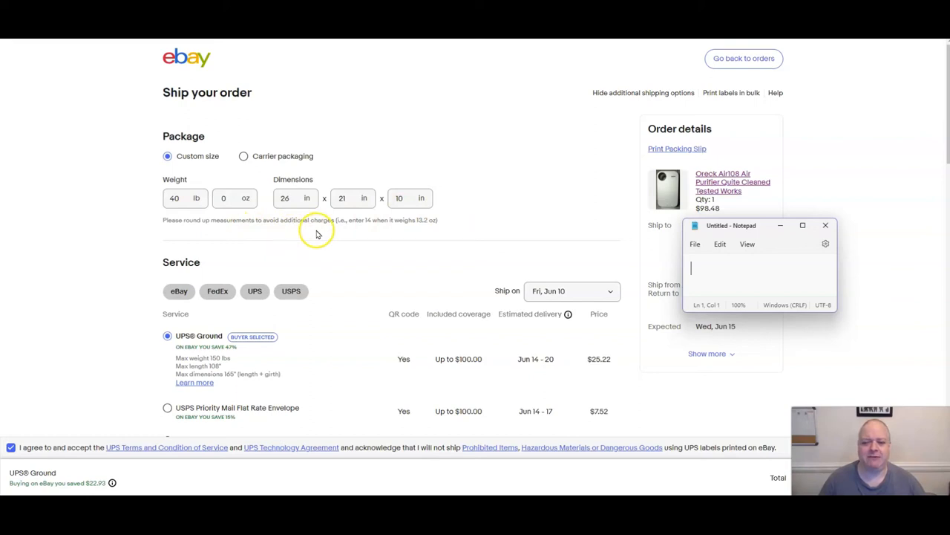
pyautogui.click(184, 199)
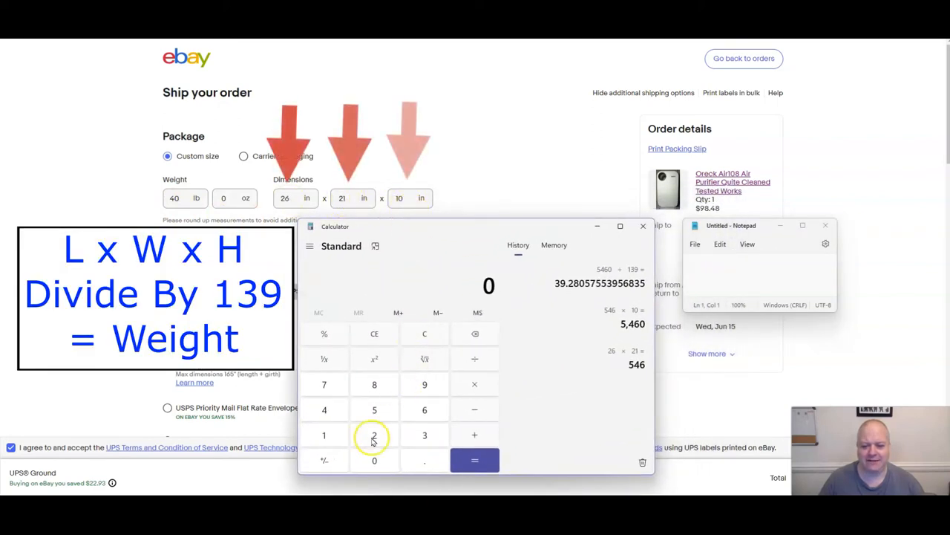
# Compute 26×21×10 = 5,460 ÷ 139 ≈ 39.28 lb dimensional weight
pyautogui.click(375, 435)
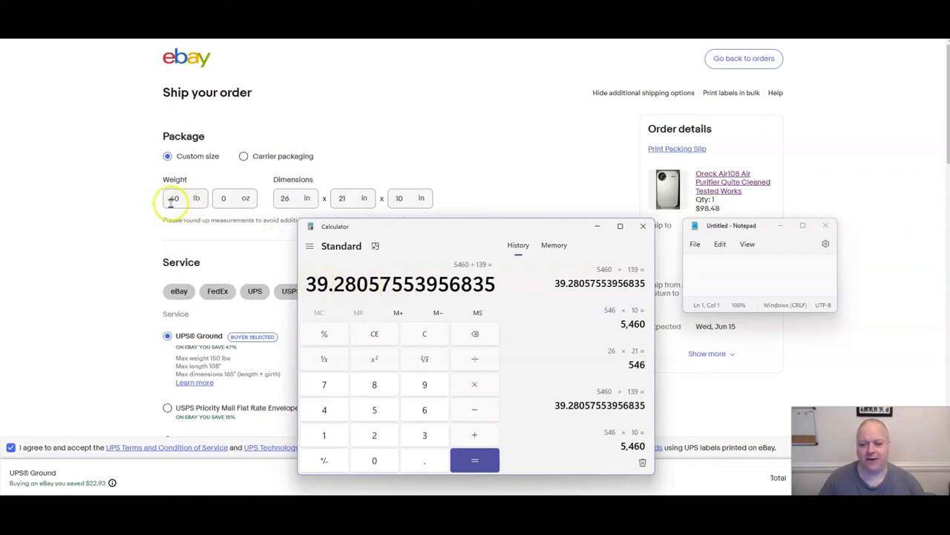
pyautogui.moveTo(429, 231)
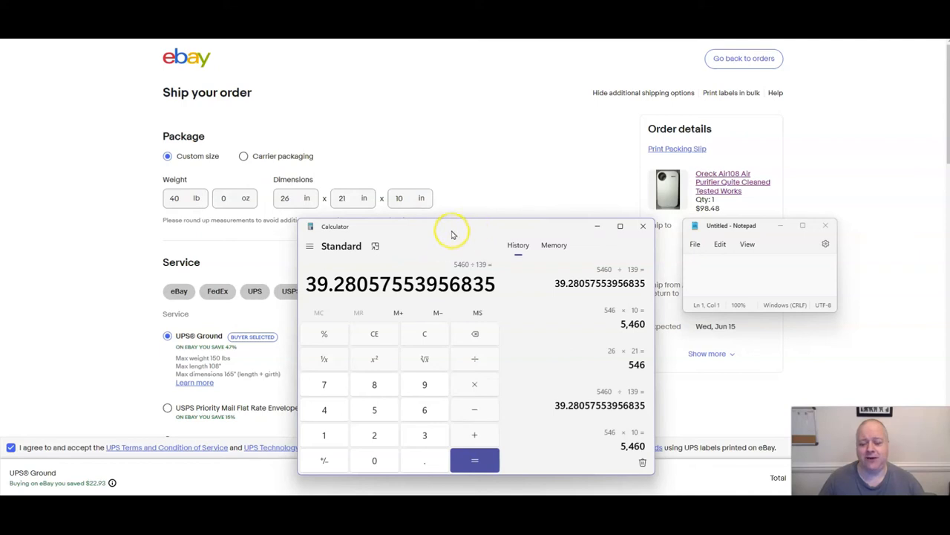
pyautogui.moveTo(470, 238)
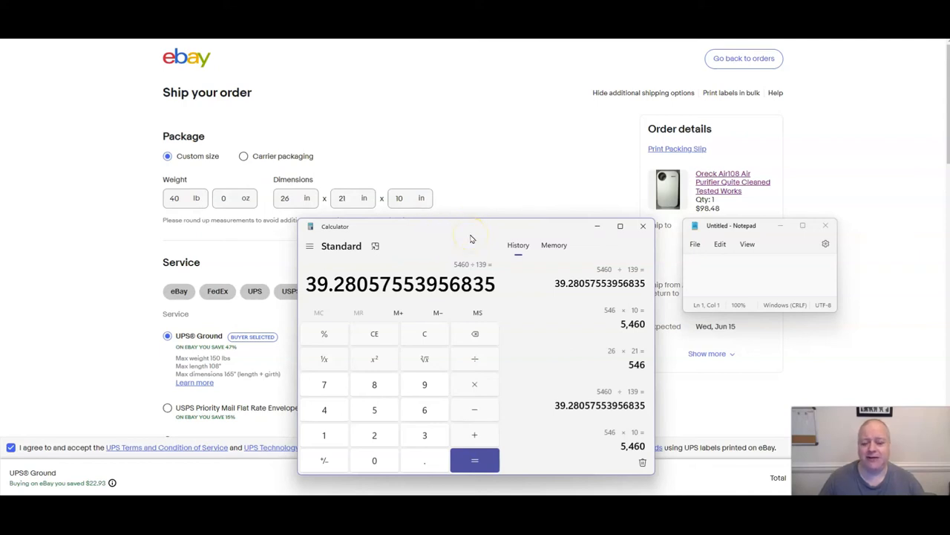
pyautogui.moveTo(448, 235)
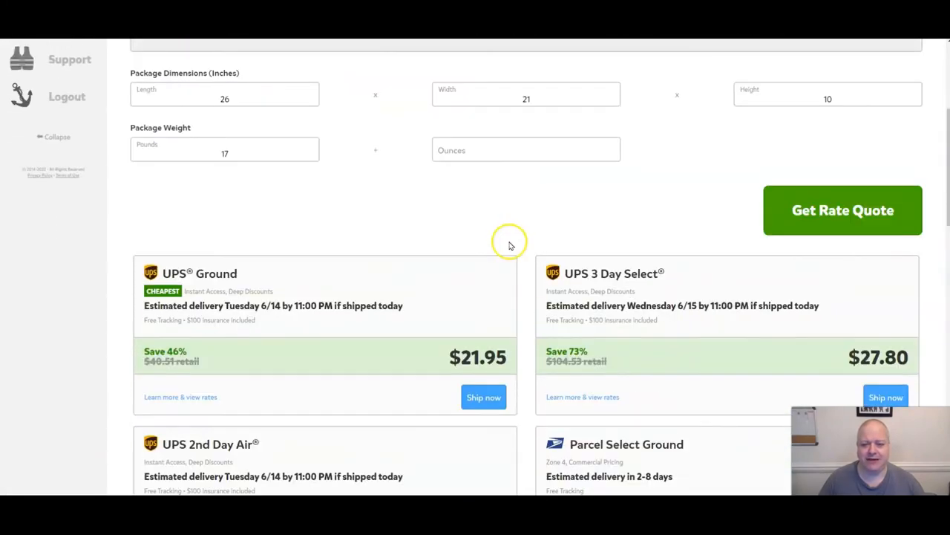
# Scroll the 17 lb quotes showing UPS Ground $21.95 and 2nd Day Air $38.57
pyautogui.scroll(-3)
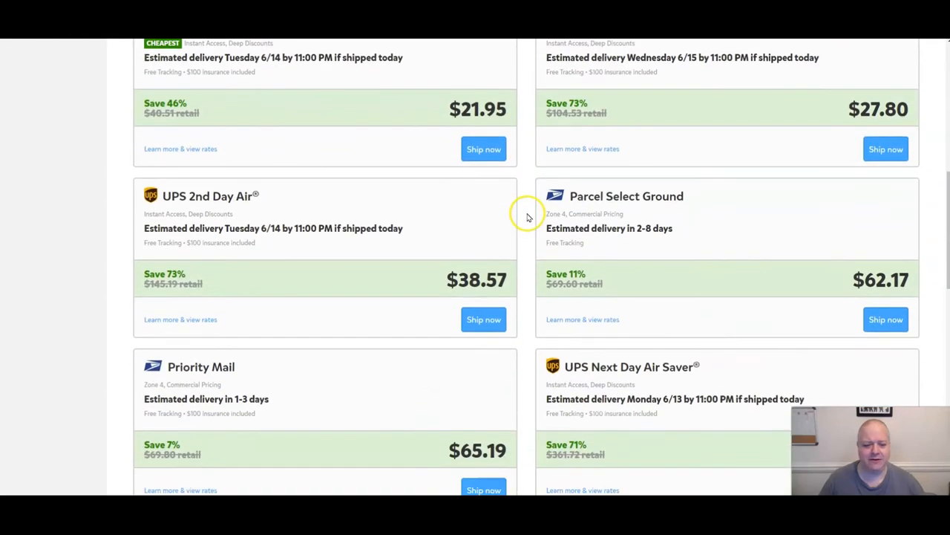
pyautogui.moveTo(690, 208)
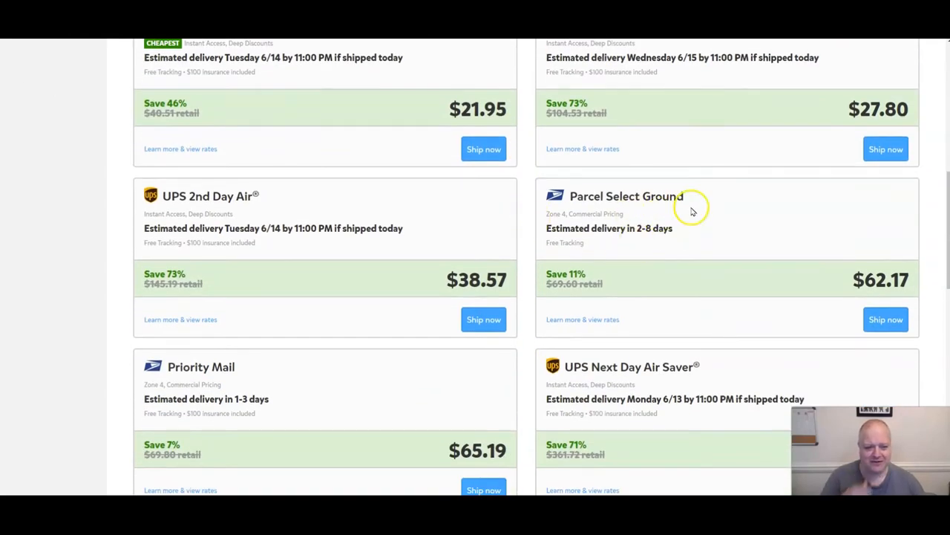
pyautogui.moveTo(533, 270)
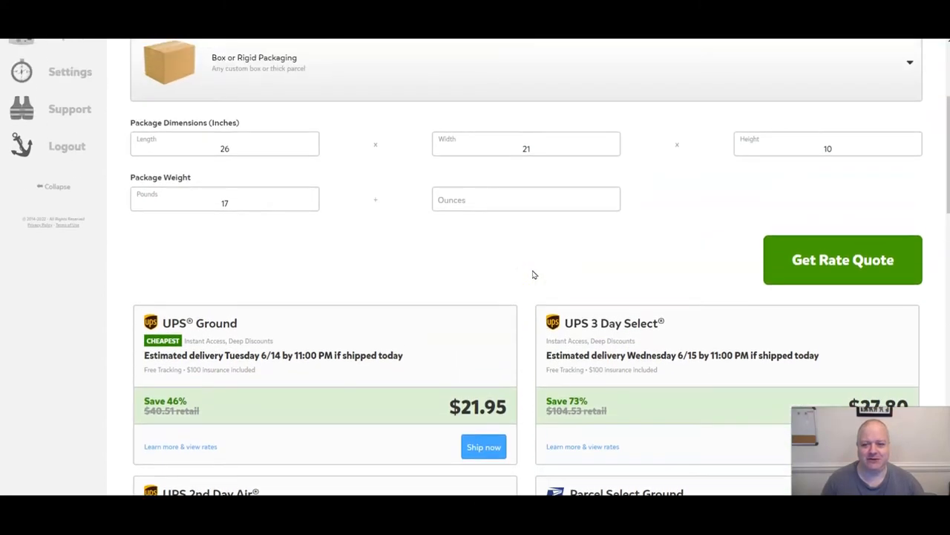
# Requote the box at 40 lb: UPS Ground $25.22, 3 Day Select $31.92
pyautogui.click(225, 199)
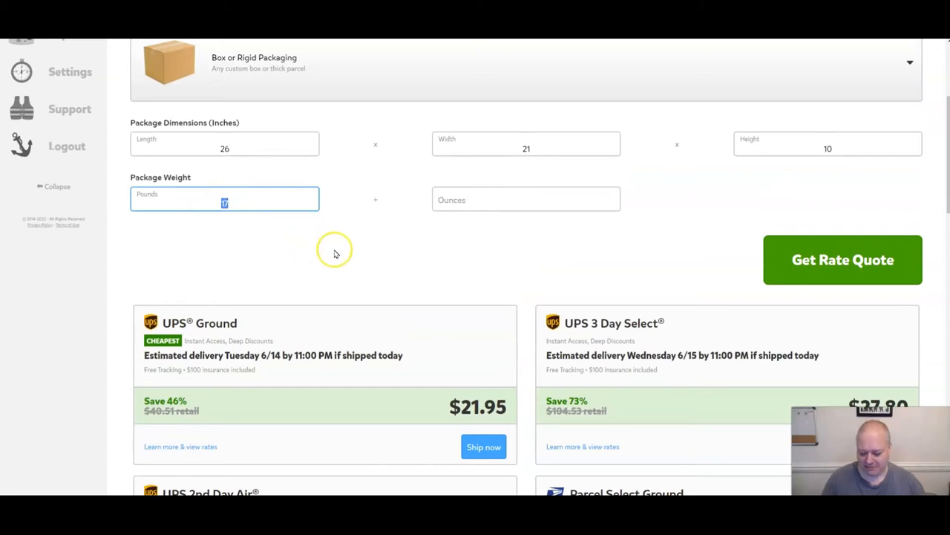
pyautogui.write('40')
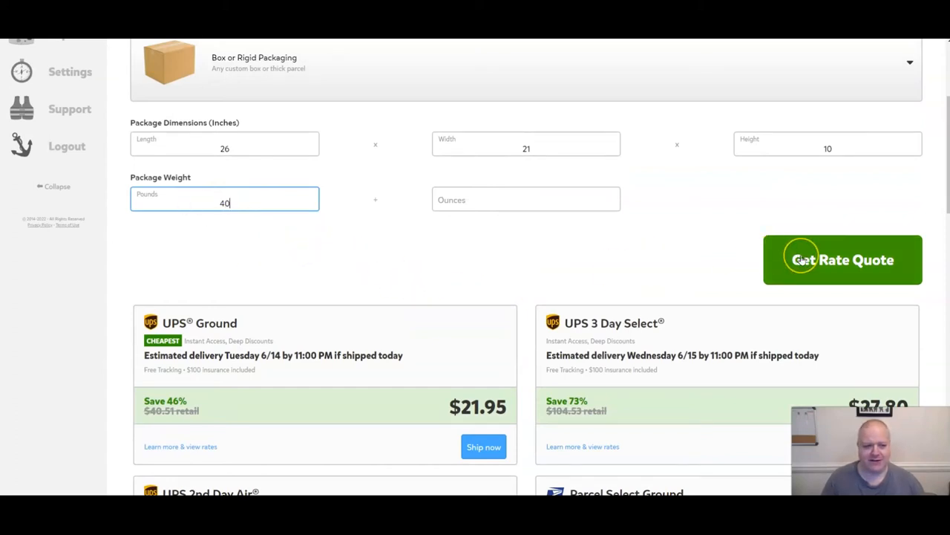
pyautogui.click(843, 259)
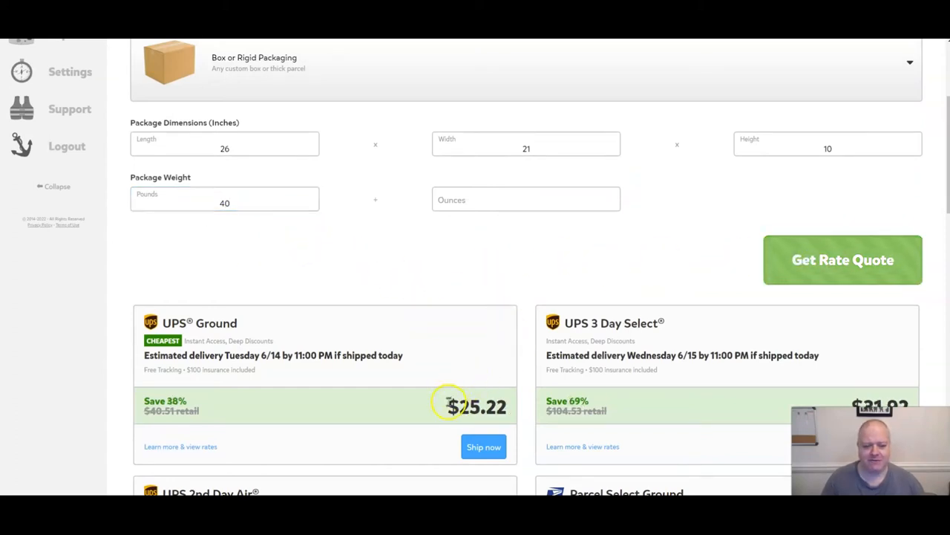
pyautogui.moveTo(526, 306)
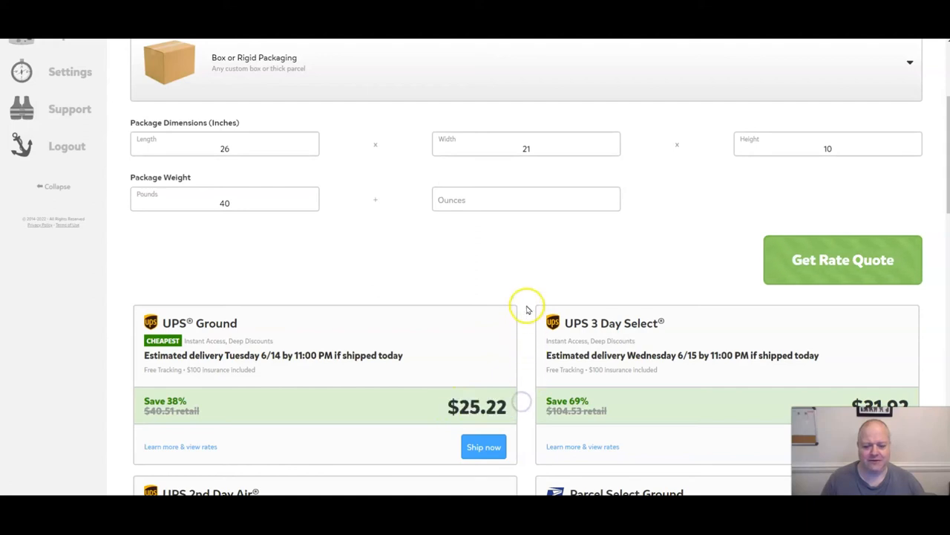
pyautogui.scroll(-3)
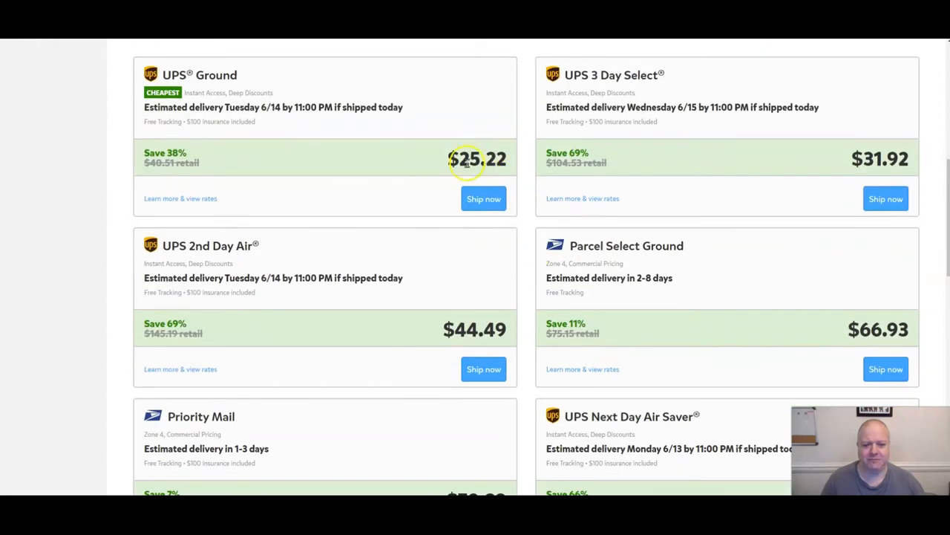
pyautogui.moveTo(513, 95)
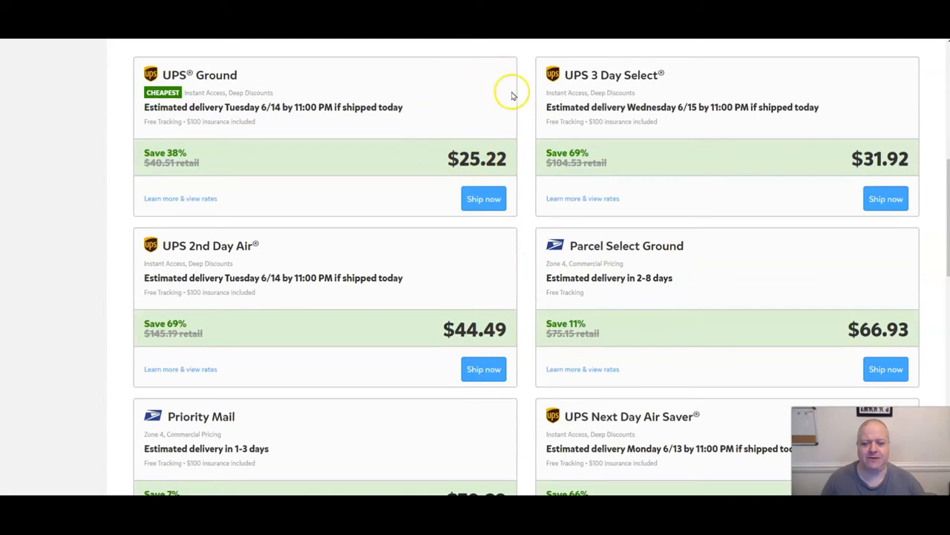
pyautogui.moveTo(535, 88)
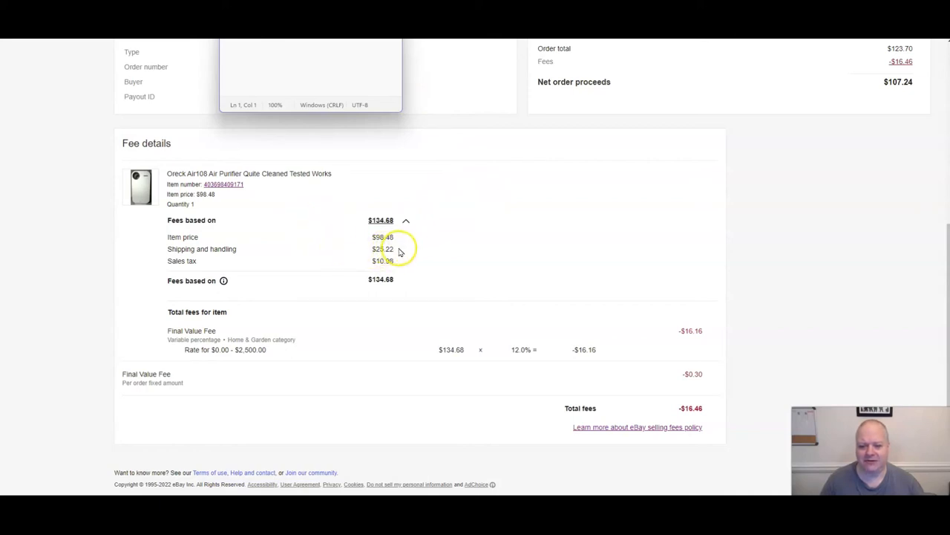
pyautogui.moveTo(438, 265)
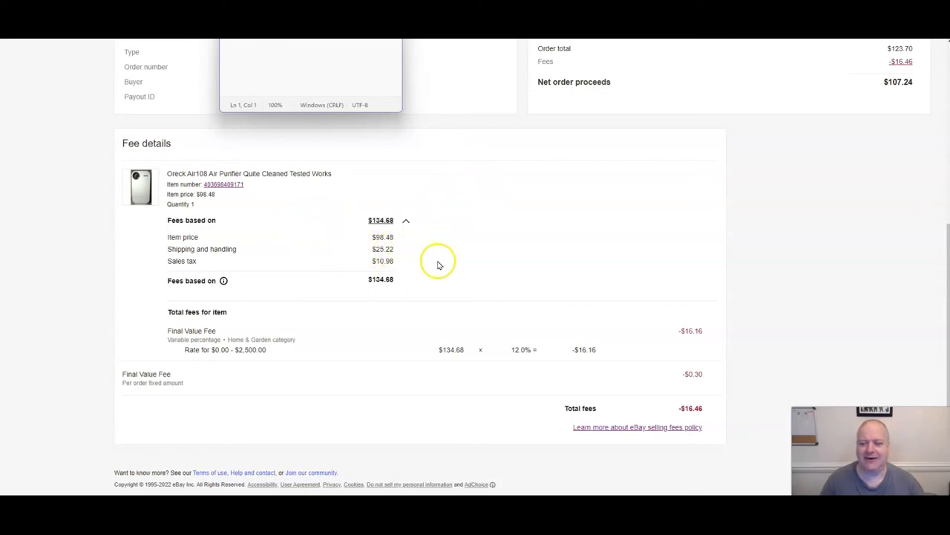
pyautogui.moveTo(364, 251)
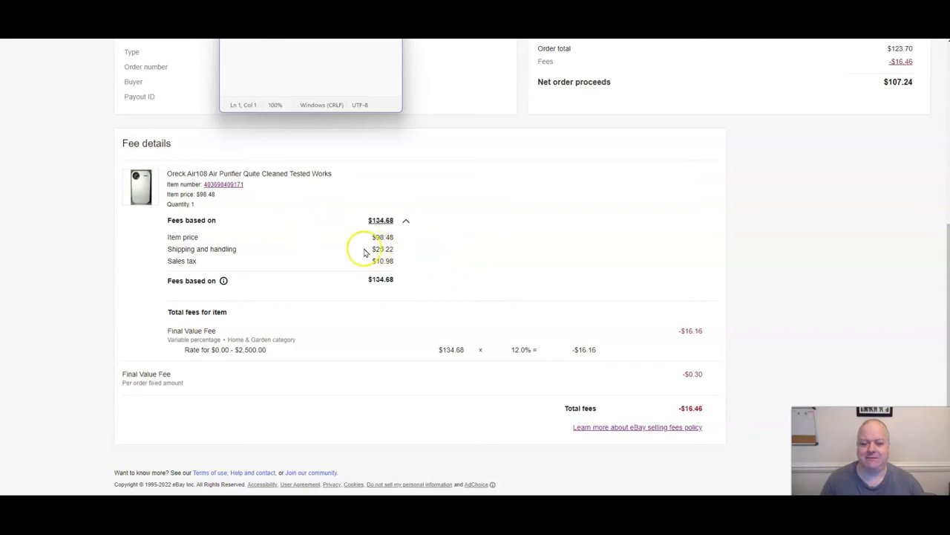
pyautogui.moveTo(444, 267)
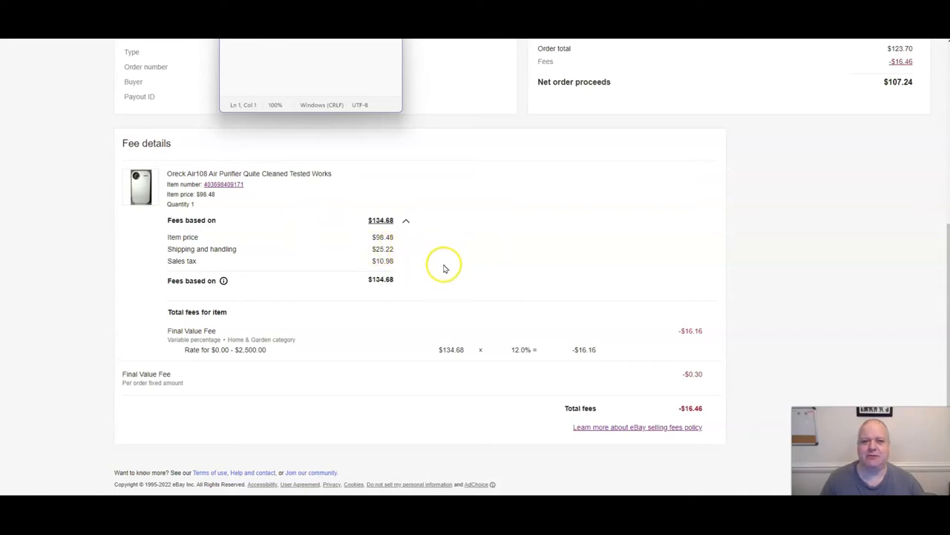
pyautogui.moveTo(439, 258)
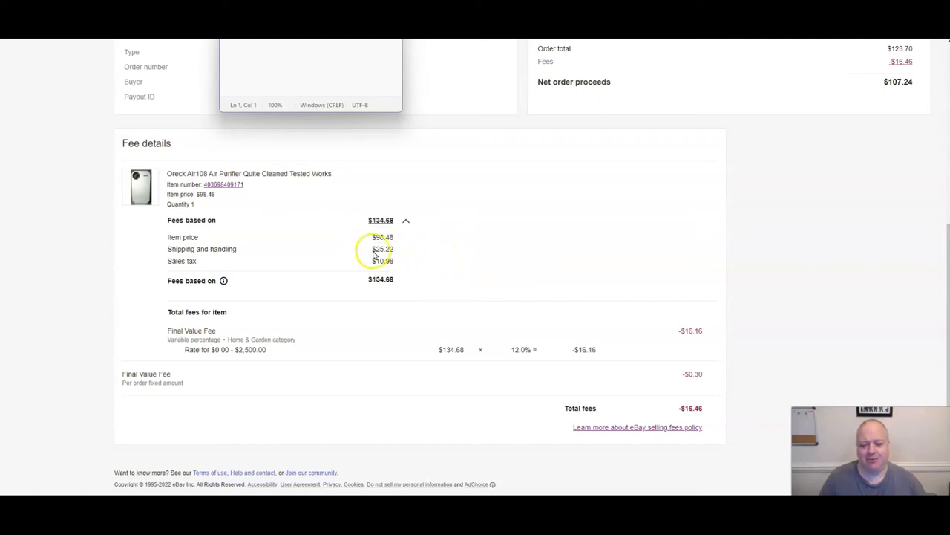
pyautogui.moveTo(401, 247)
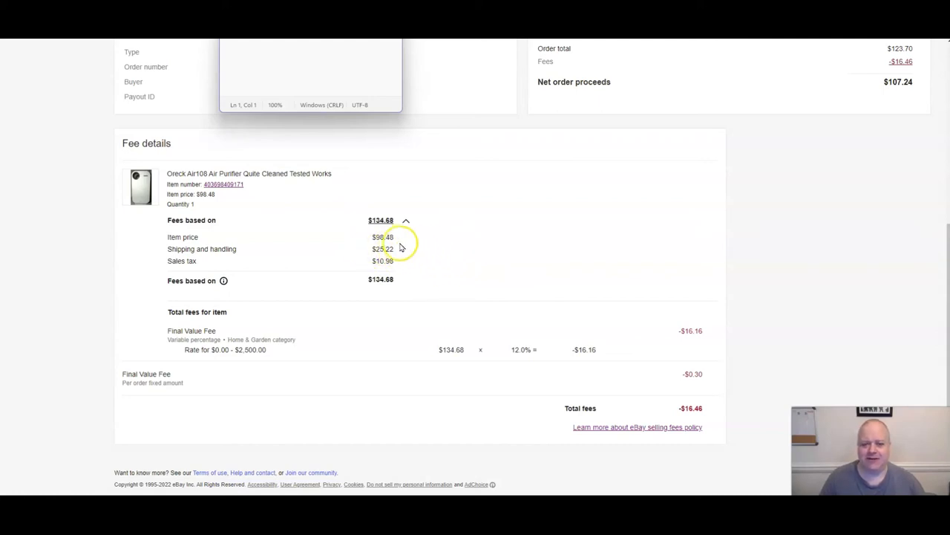
pyautogui.moveTo(439, 252)
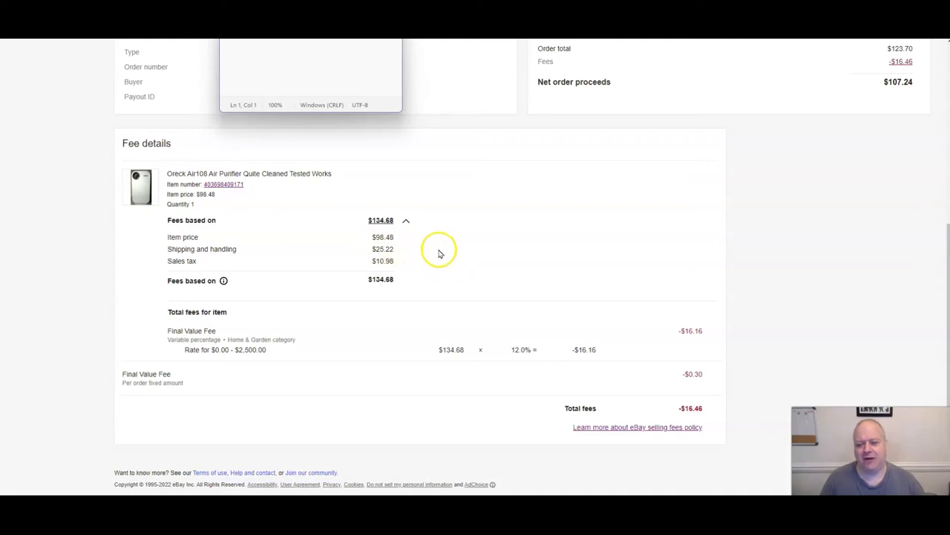
pyautogui.moveTo(395, 253)
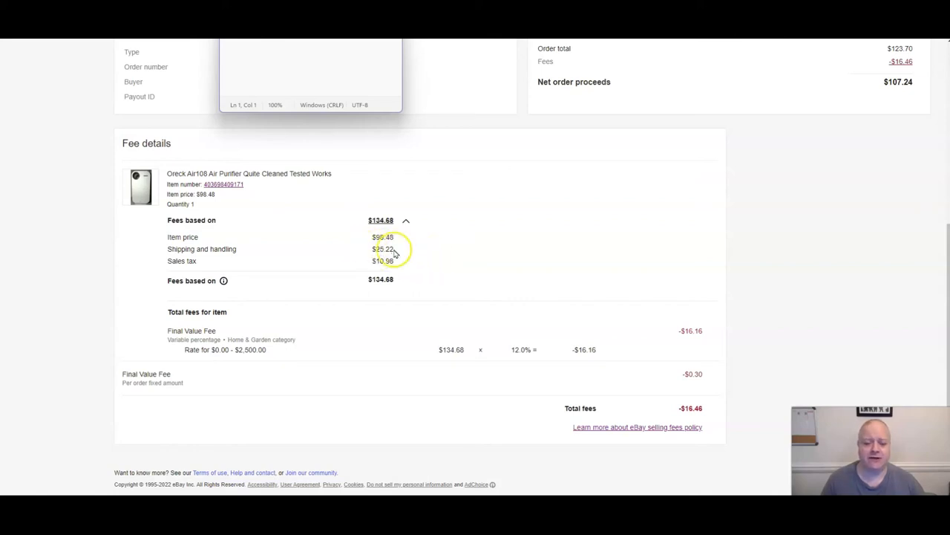
pyautogui.moveTo(392, 251)
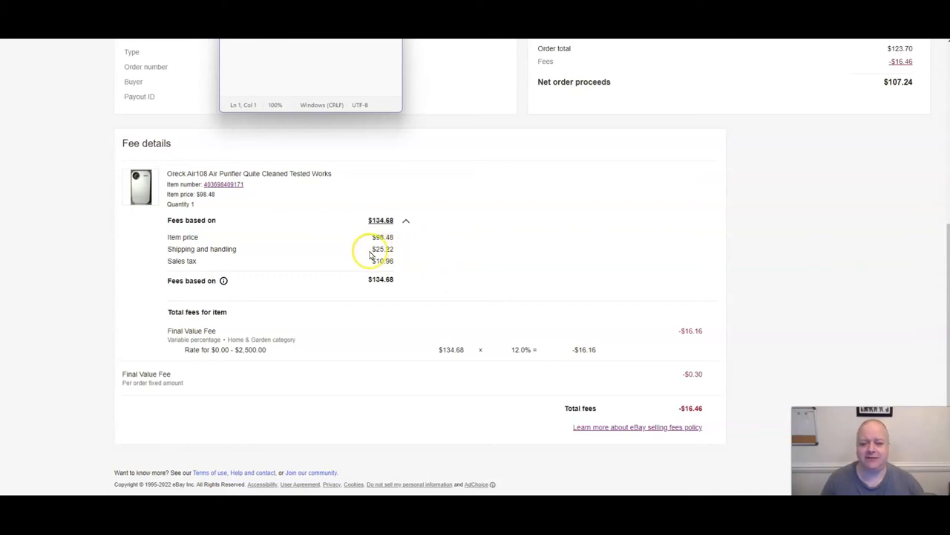
pyautogui.moveTo(437, 245)
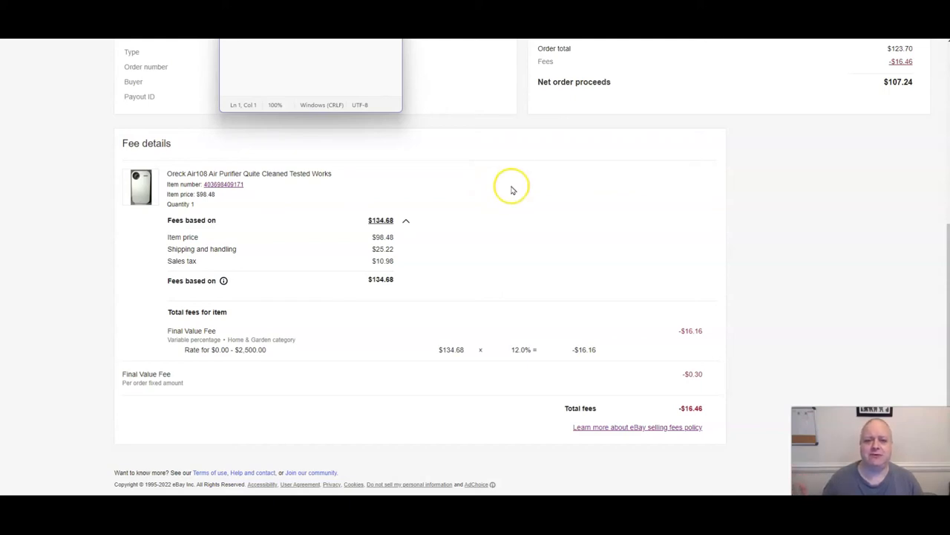
pyautogui.moveTo(478, 199)
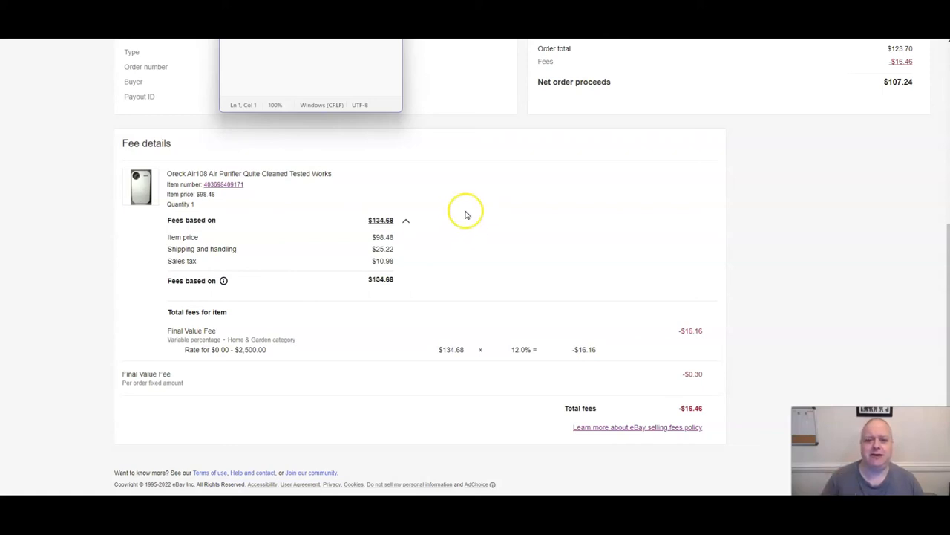
pyautogui.moveTo(487, 209)
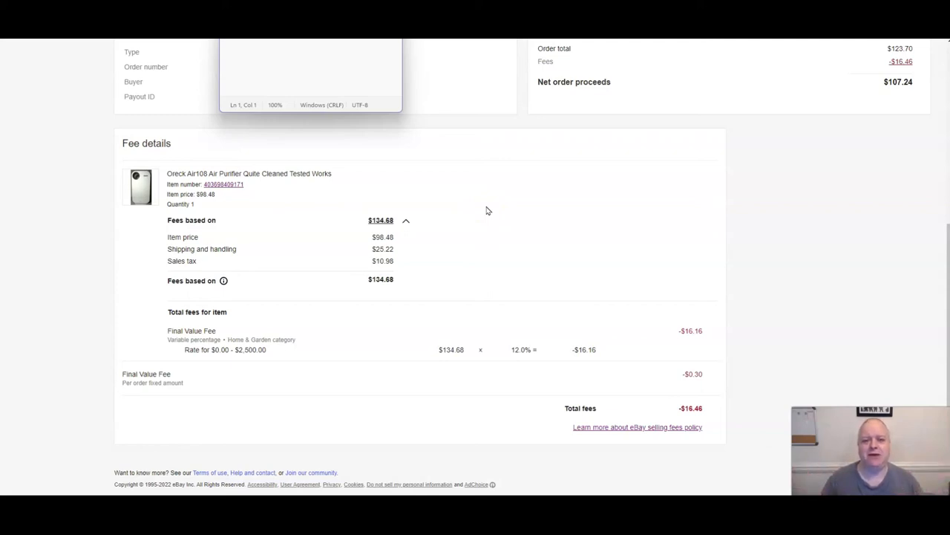
pyautogui.moveTo(466, 193)
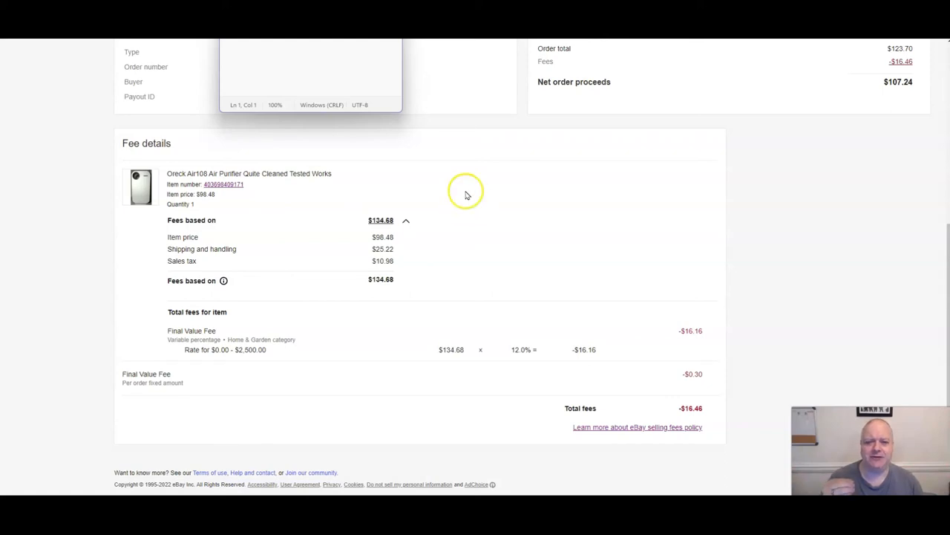
pyautogui.moveTo(463, 184)
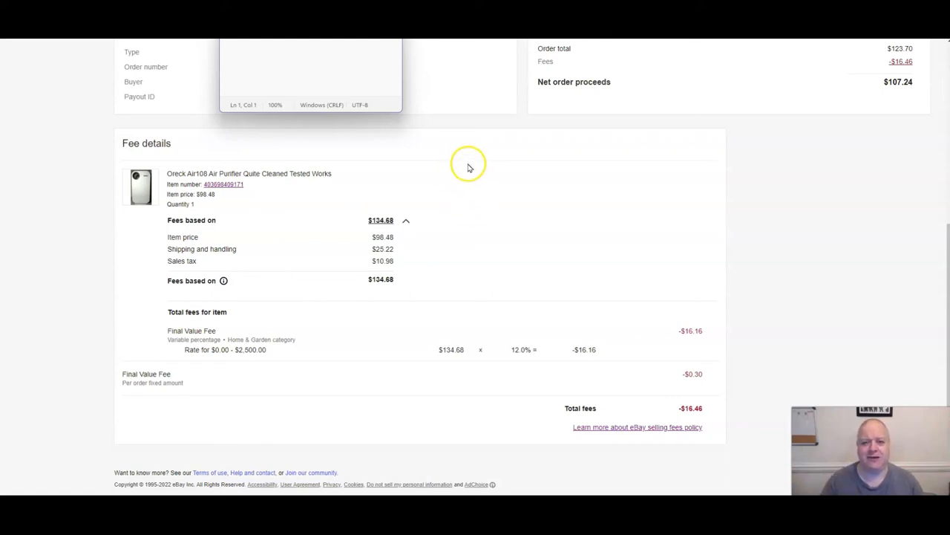
pyautogui.moveTo(482, 184)
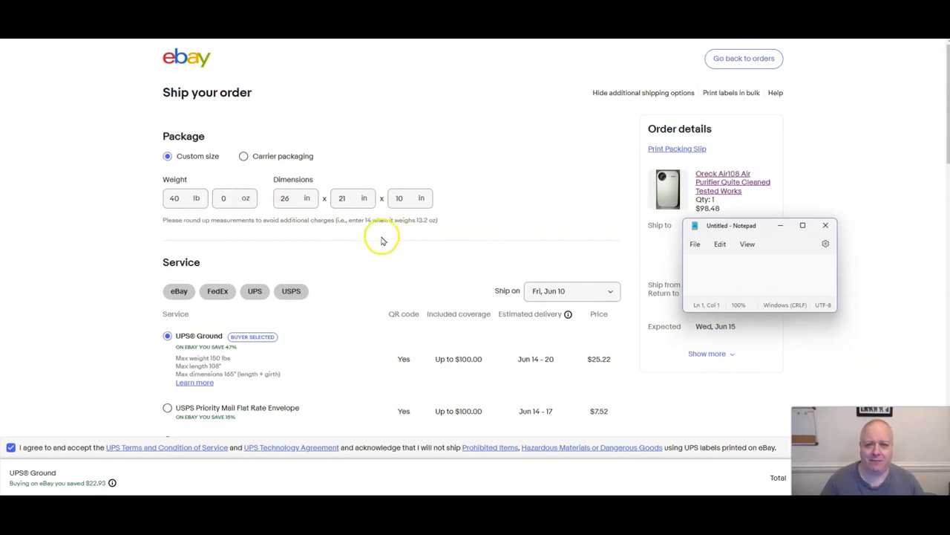
pyautogui.click(178, 199)
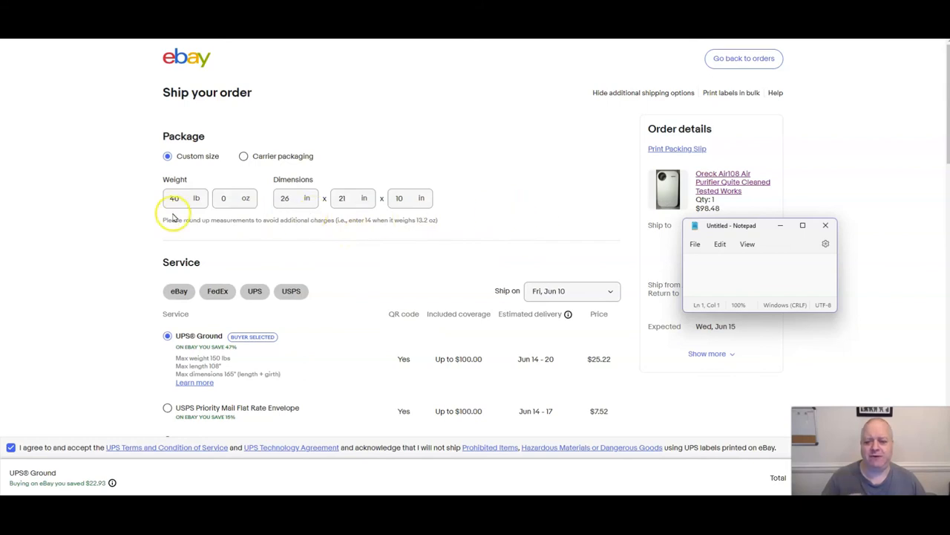
pyautogui.moveTo(326, 237)
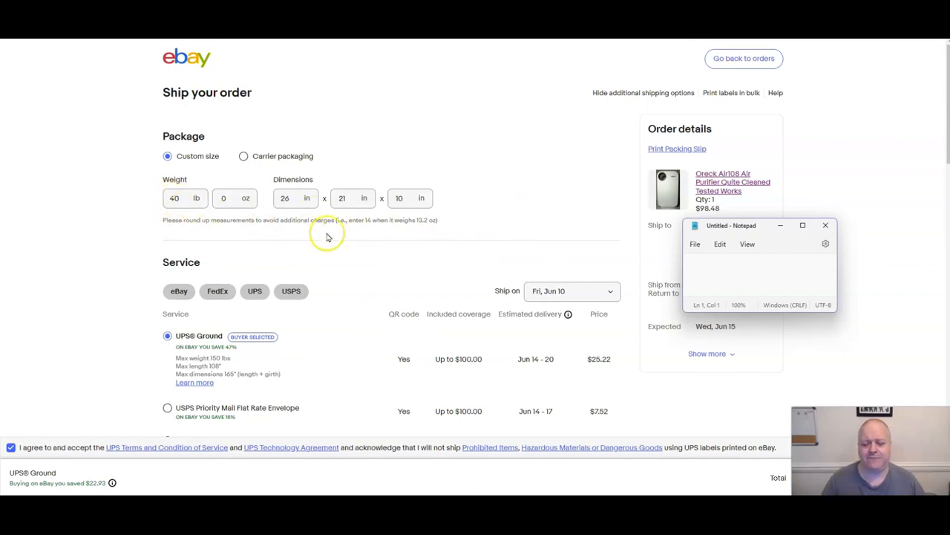
pyautogui.moveTo(490, 225)
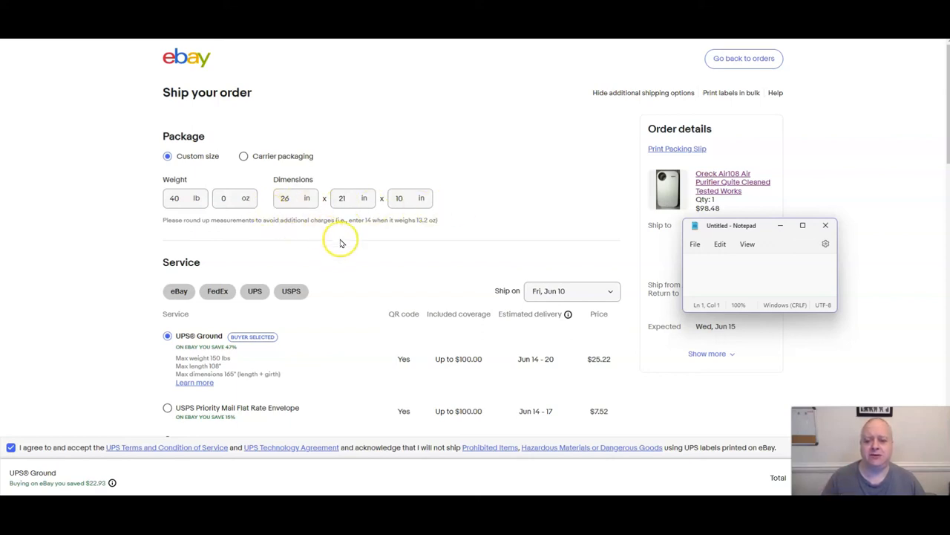
pyautogui.click(178, 197)
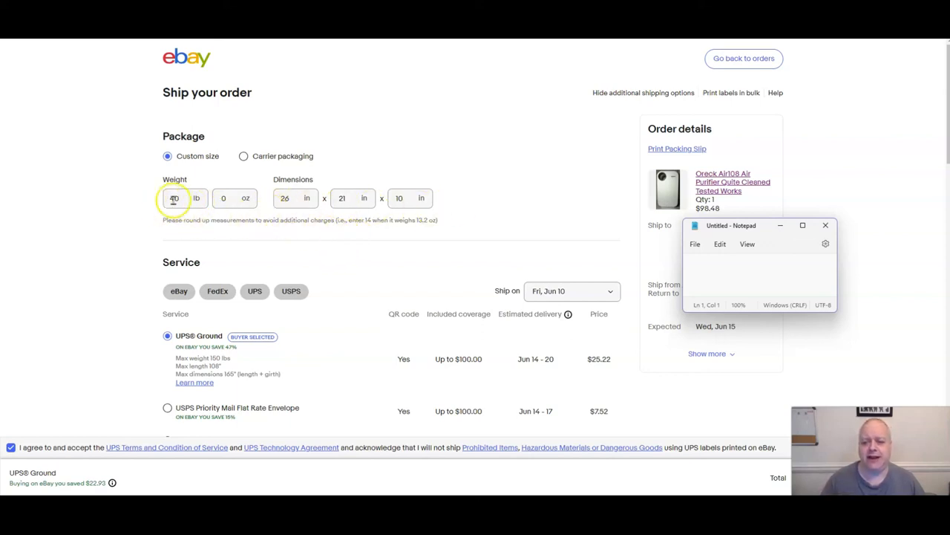
pyautogui.write('40')
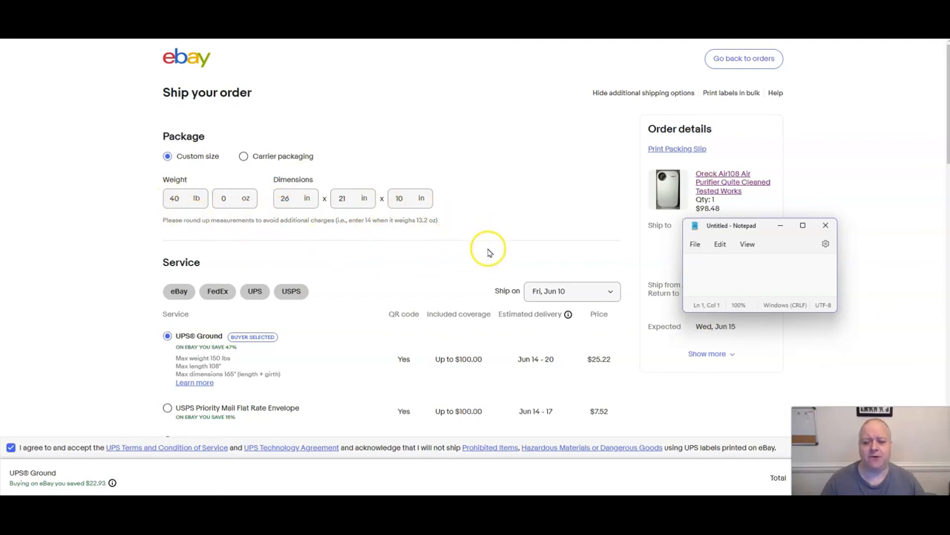
pyautogui.moveTo(260, 229)
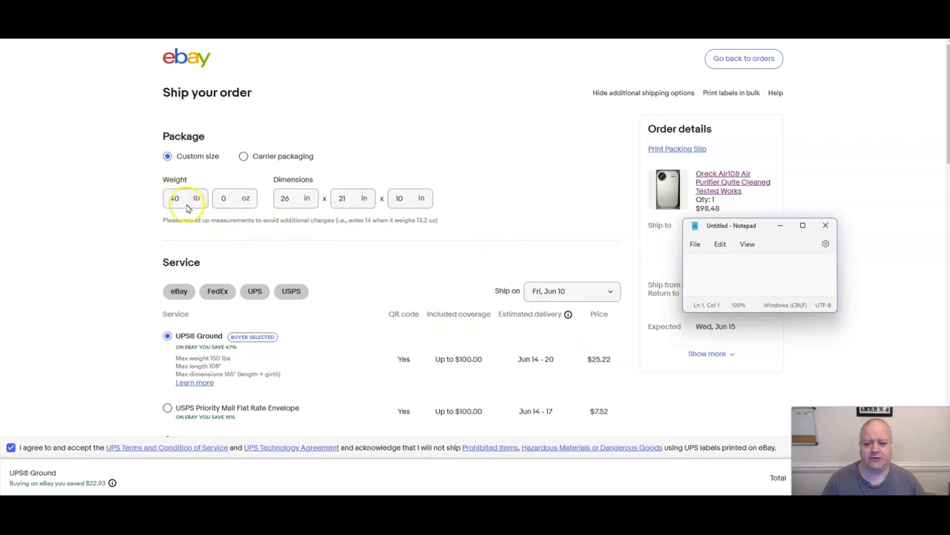
pyautogui.click(184, 199)
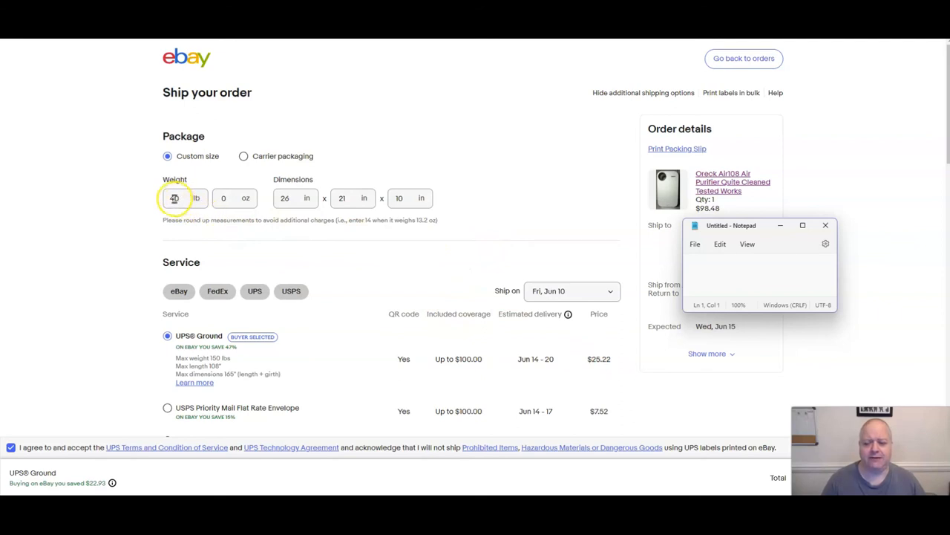
pyautogui.write('40')
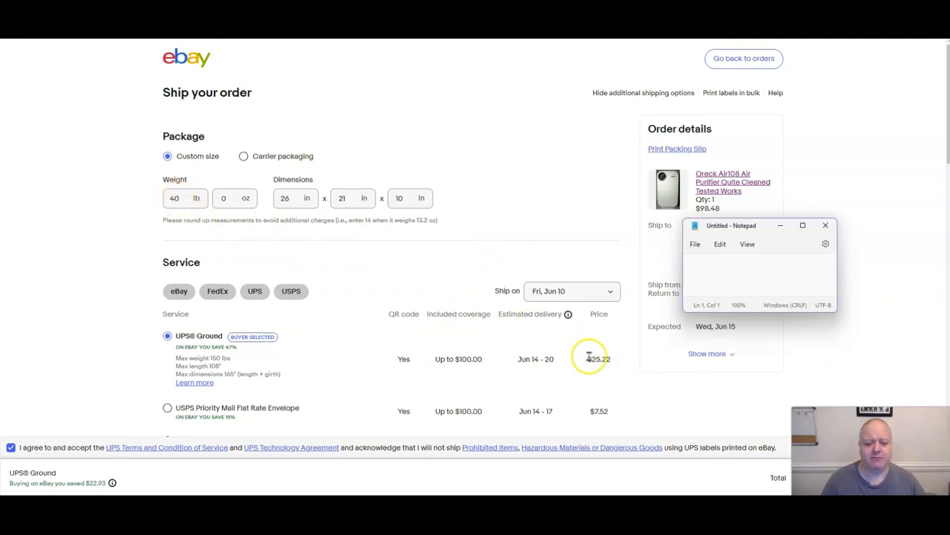
pyautogui.moveTo(481, 264)
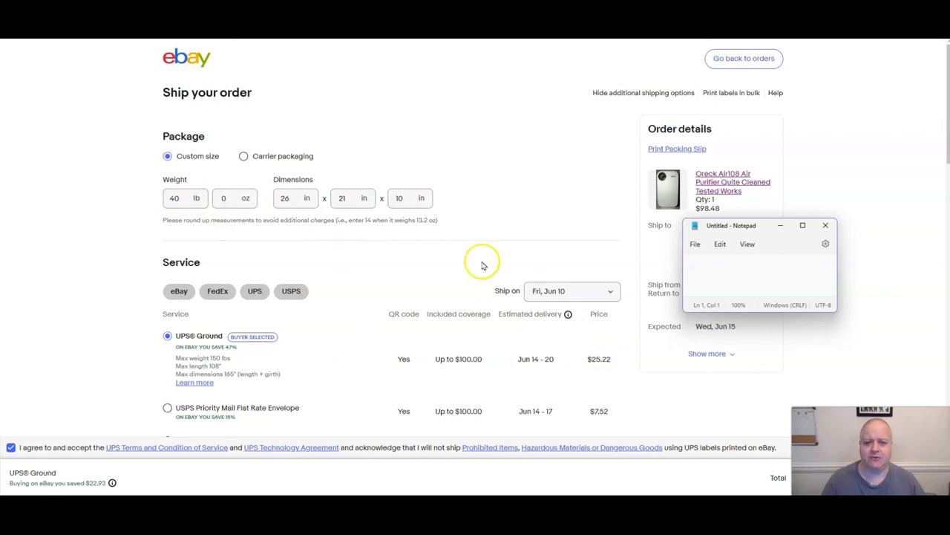
pyautogui.moveTo(487, 223)
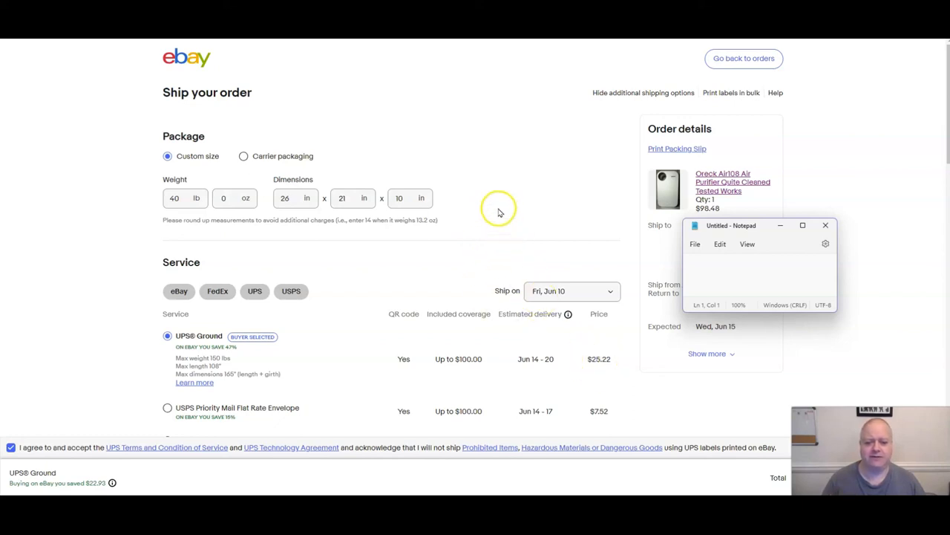
pyautogui.moveTo(489, 202)
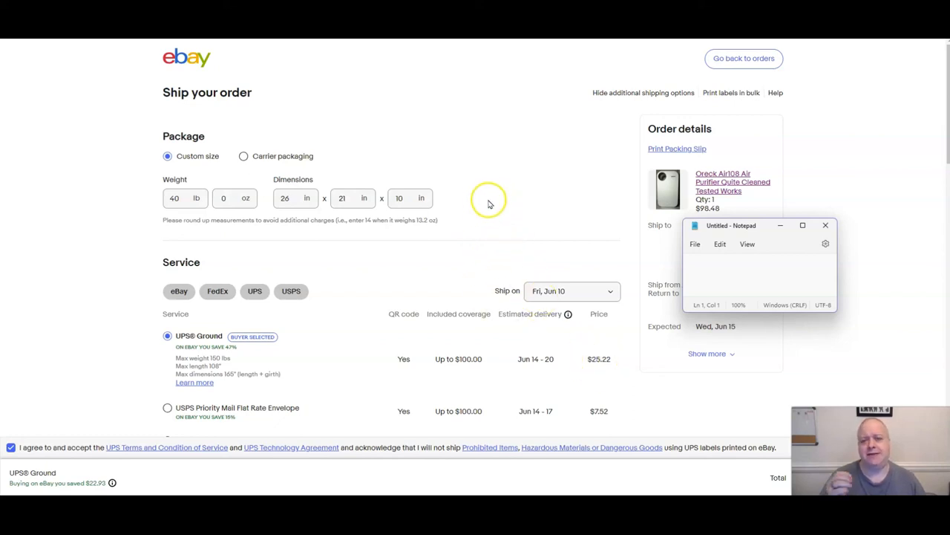
pyautogui.moveTo(482, 208)
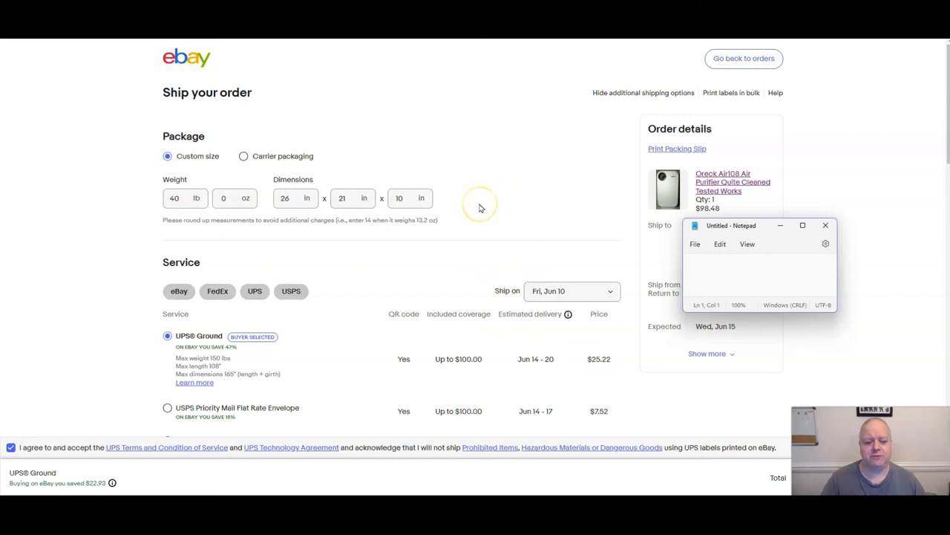
pyautogui.moveTo(468, 214)
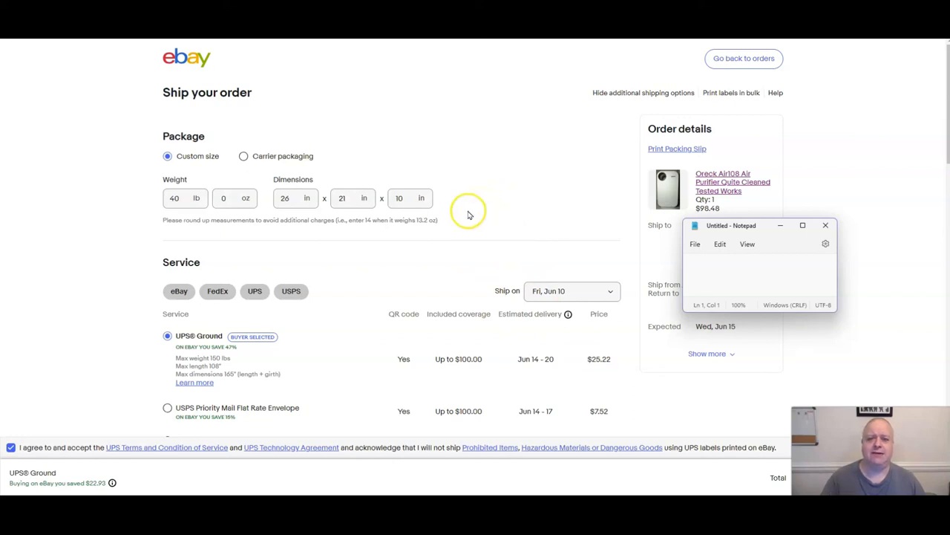
pyautogui.moveTo(467, 194)
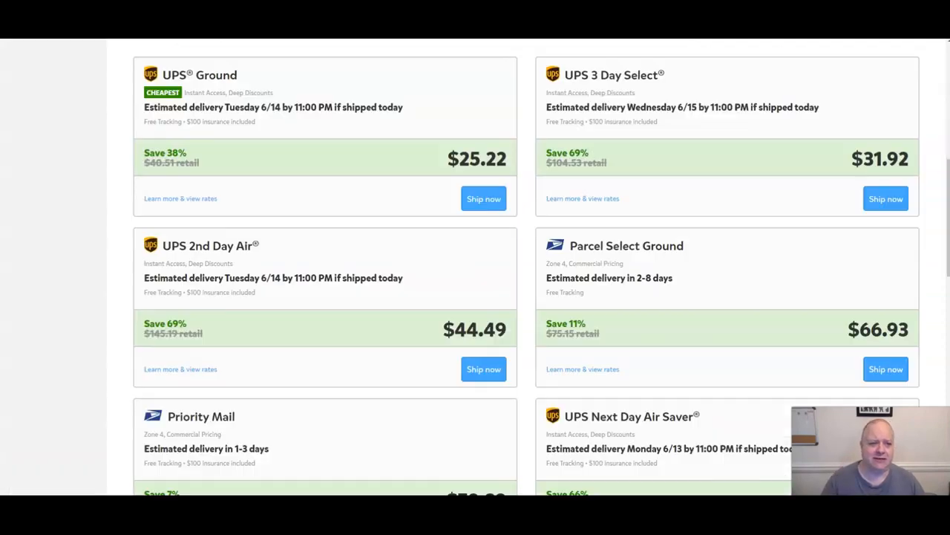
pyautogui.moveTo(552, 259)
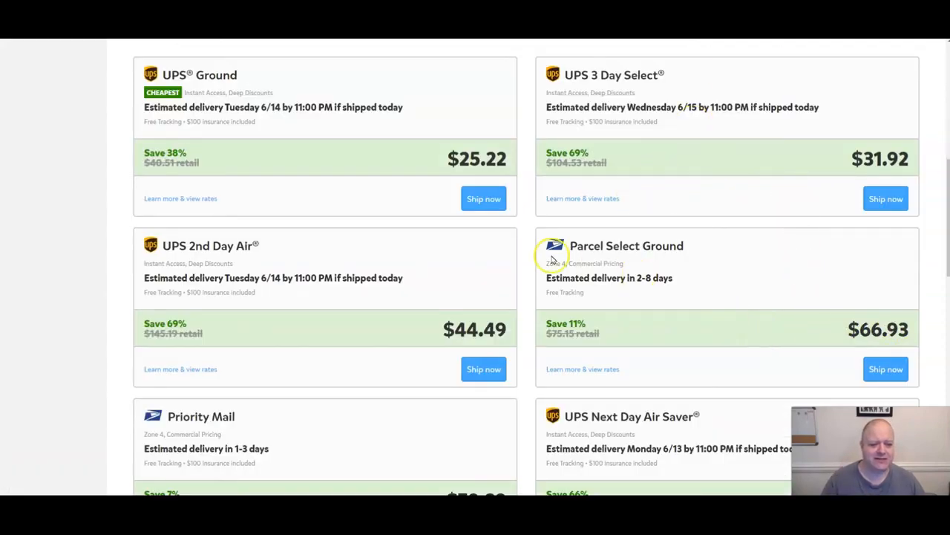
pyautogui.moveTo(531, 245)
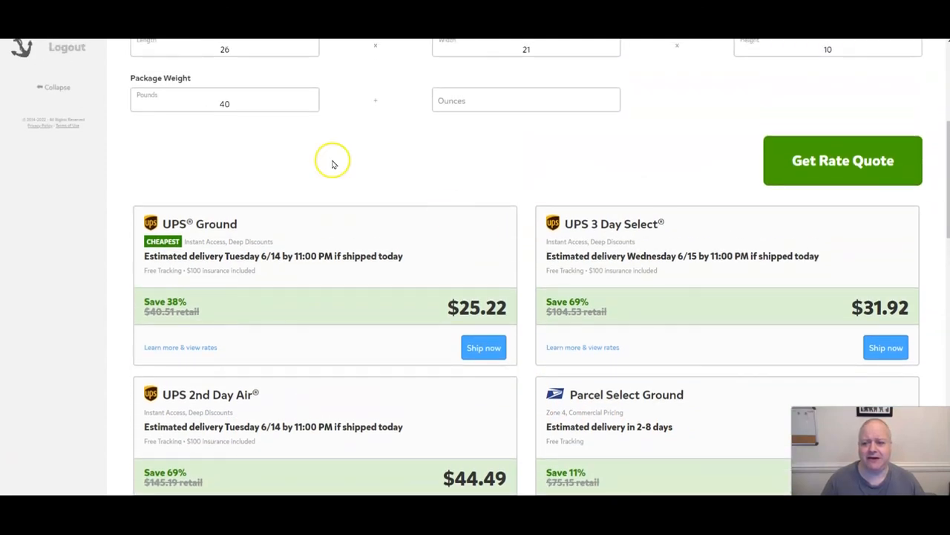
# Requote the box at 17 lb: UPS Ground $21.95, 3 Day Select $27.80
pyautogui.write('17')
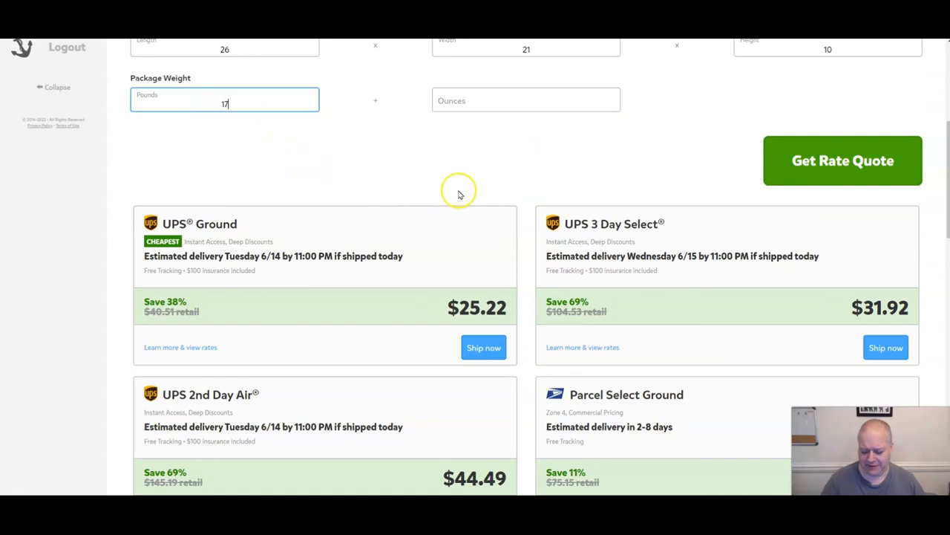
pyautogui.click(843, 160)
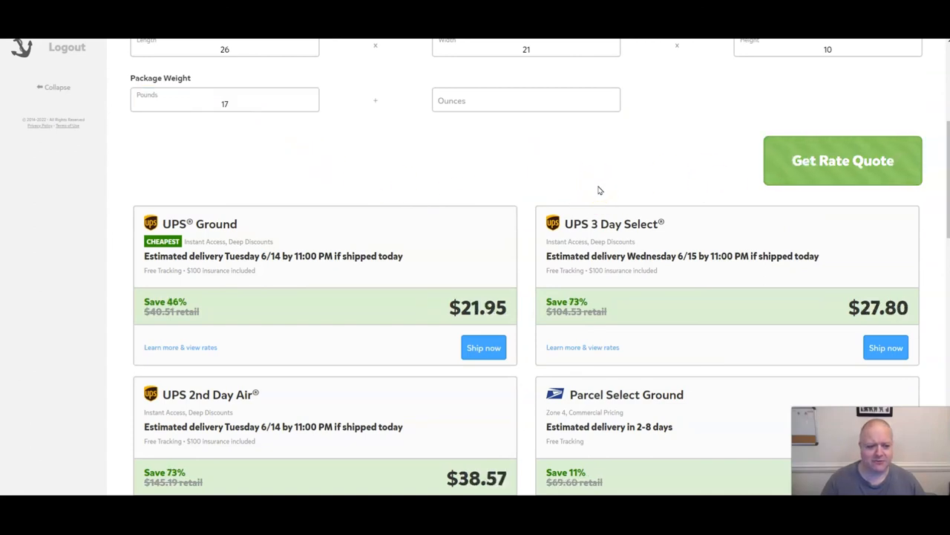
pyautogui.scroll(-3)
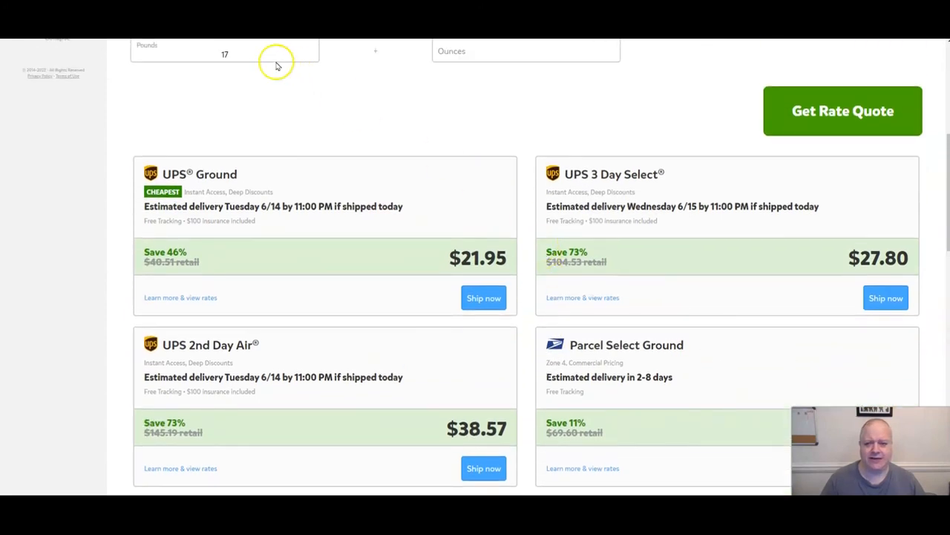
pyautogui.scroll(-3)
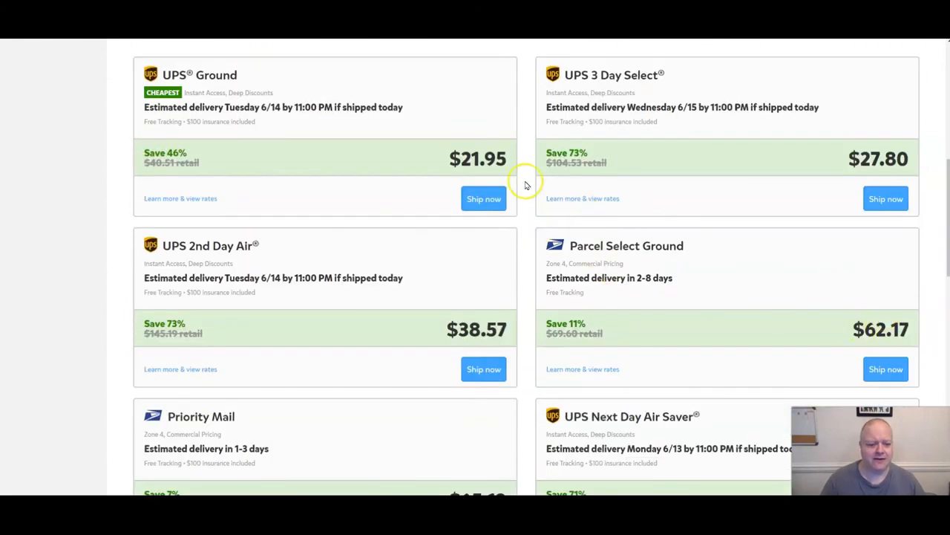